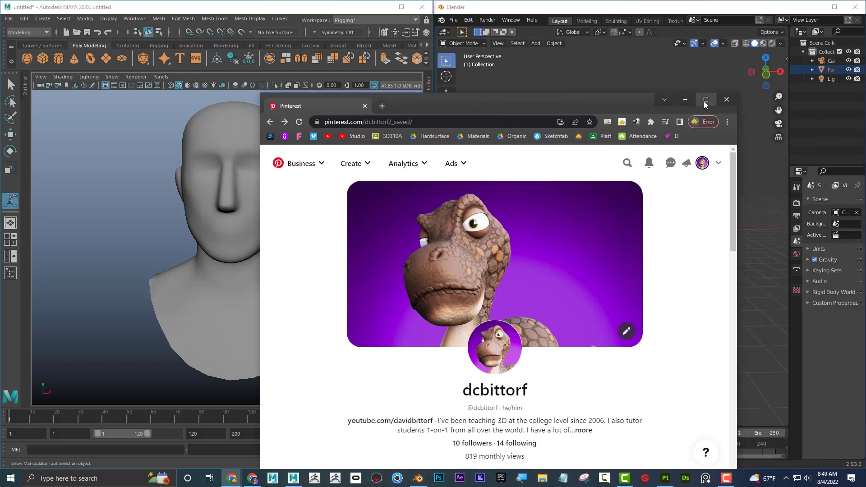
Maximize the browser and scroll the profile down to the Saved boards grid
{"action": "left_click", "coordinate": [705, 100]}
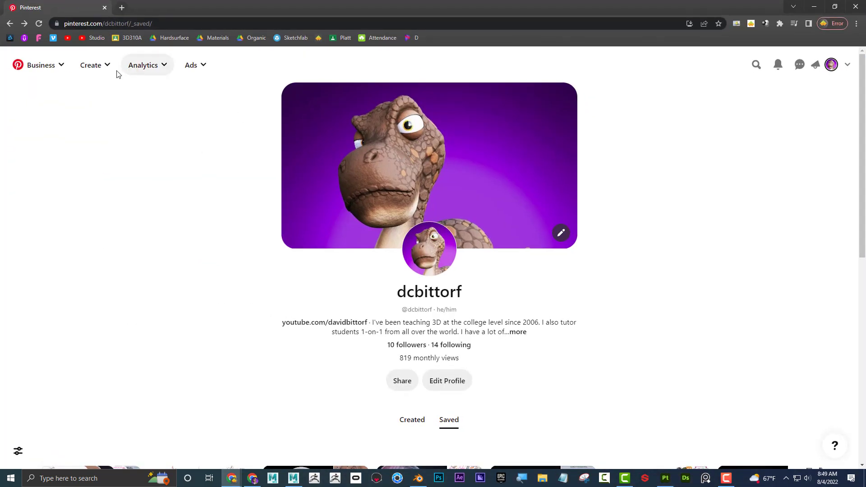
{"action": "mouse_move", "coordinate": [180, 204]}
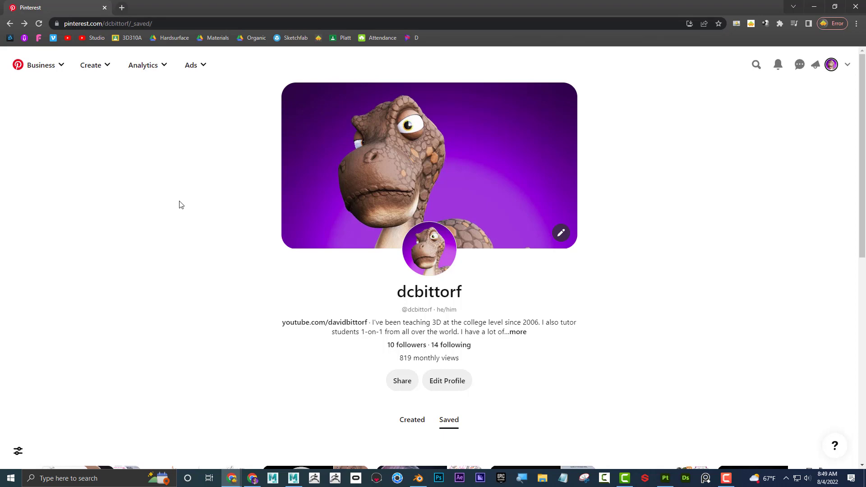
{"action": "scroll", "scroll_direction": "down", "scroll_amount": 3}
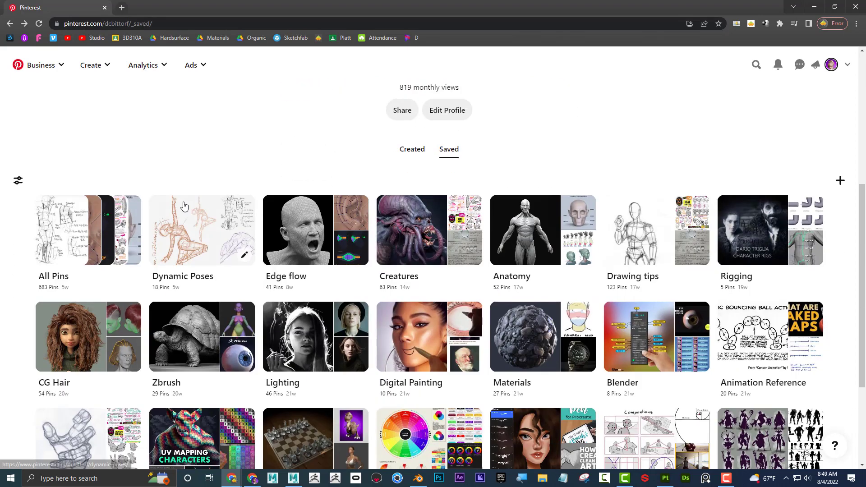
{"action": "scroll", "scroll_direction": "down", "scroll_amount": 3}
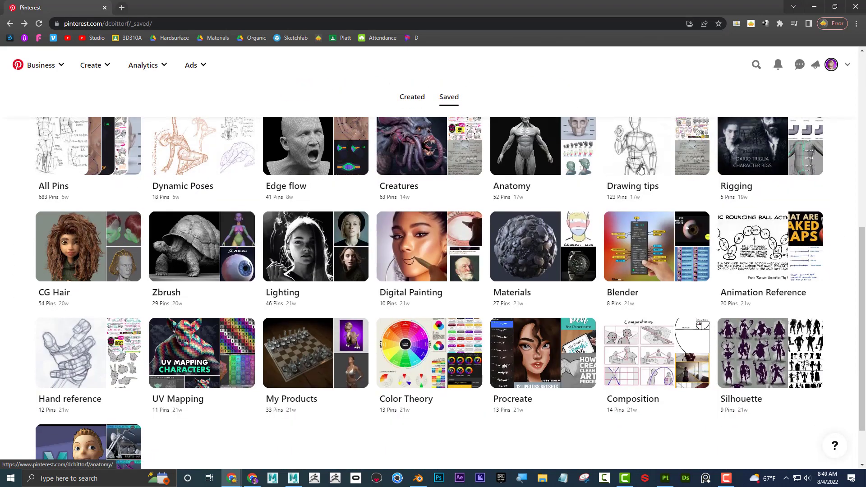
{"action": "mouse_move", "coordinate": [784, 348]}
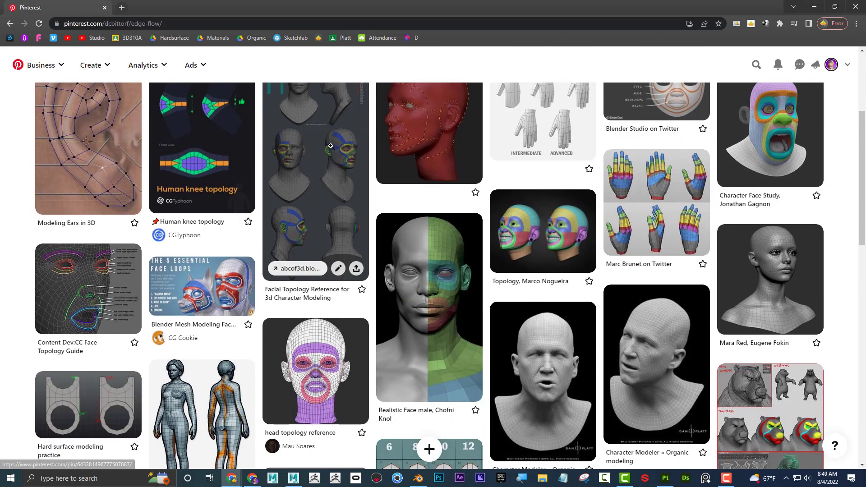
{"action": "mouse_move", "coordinate": [401, 136]}
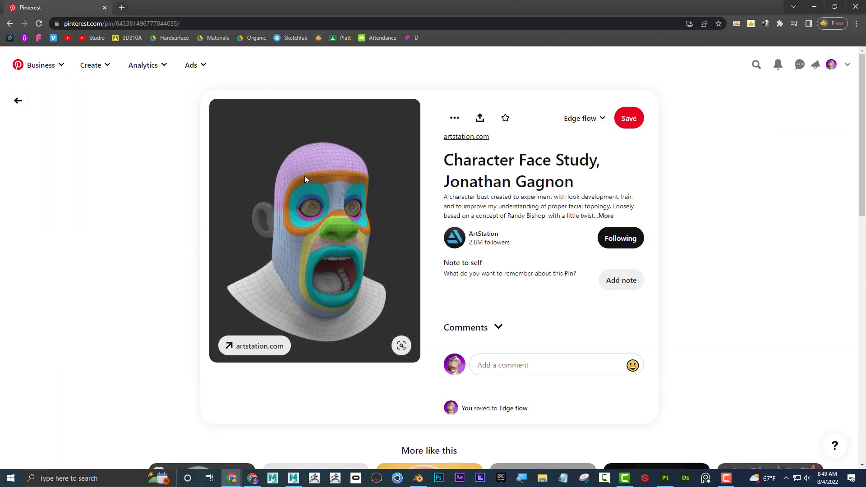
{"action": "mouse_move", "coordinate": [371, 234]}
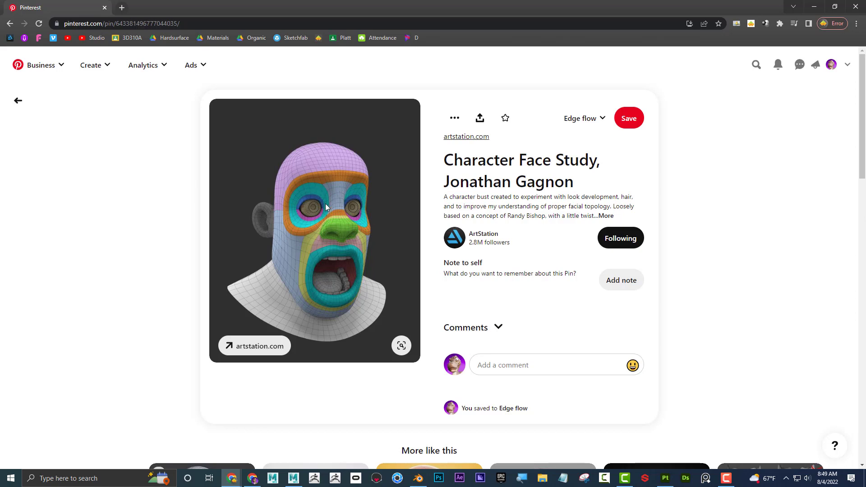
{"action": "mouse_move", "coordinate": [325, 292]}
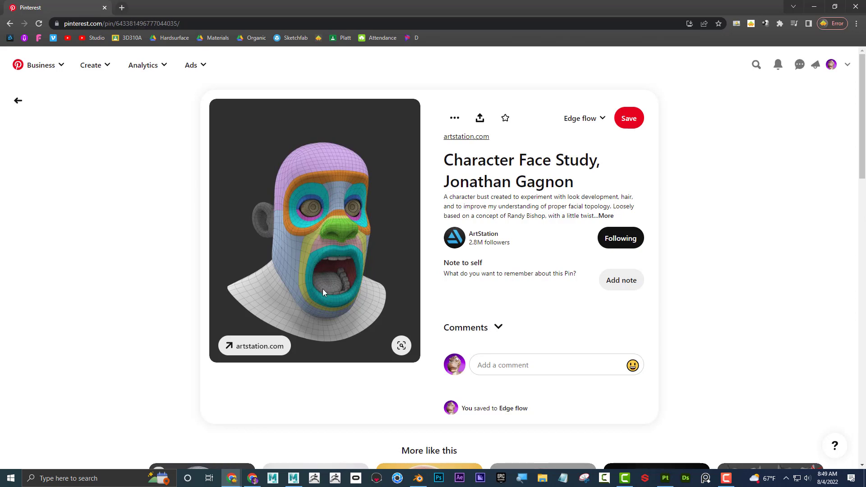
Return to the Edge flow board and open the head topology pin with colored face loops
{"action": "left_click", "coordinate": [18, 101]}
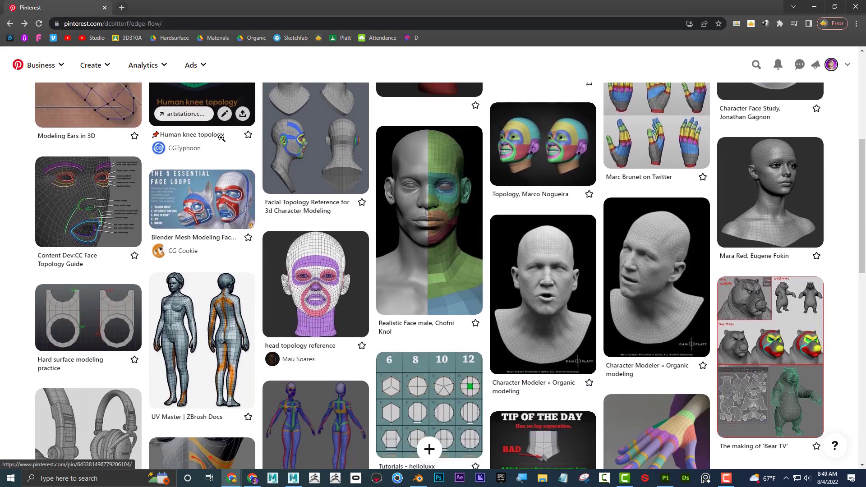
{"action": "scroll", "scroll_direction": "down", "scroll_amount": 3}
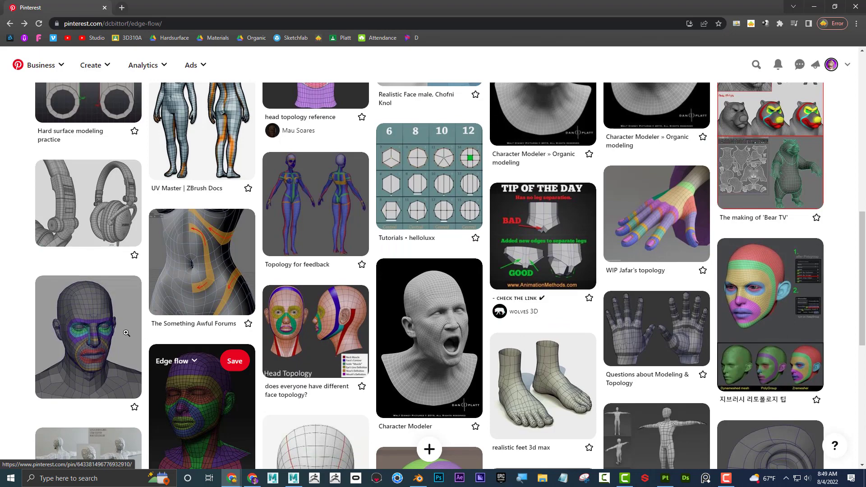
{"action": "left_click", "coordinate": [88, 337]}
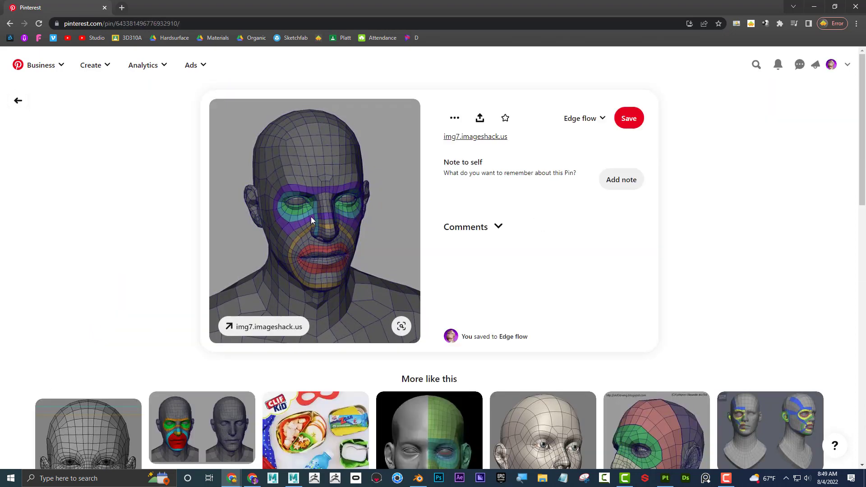
{"action": "left_click", "coordinate": [473, 227]}
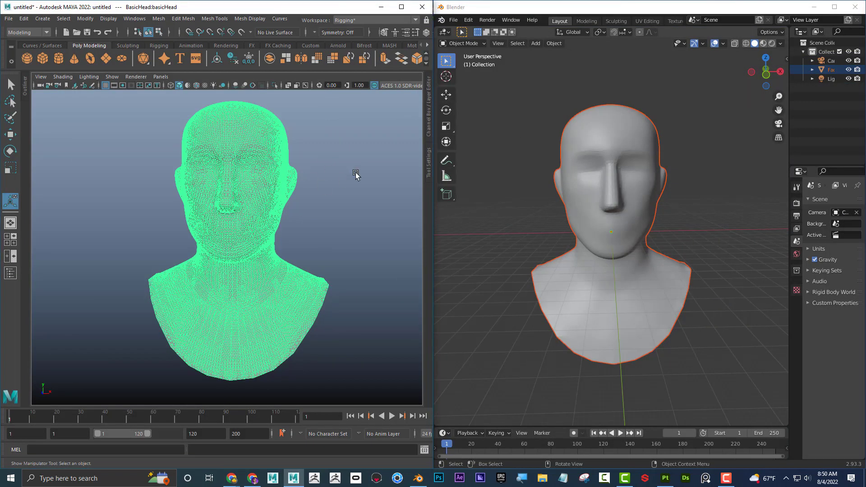
{"action": "mouse_move", "coordinate": [301, 140]}
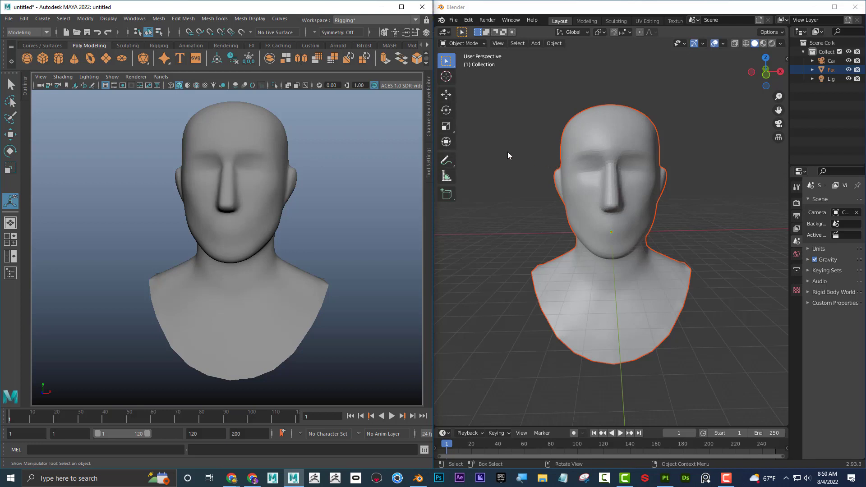
{"action": "mouse_move", "coordinate": [323, 147]}
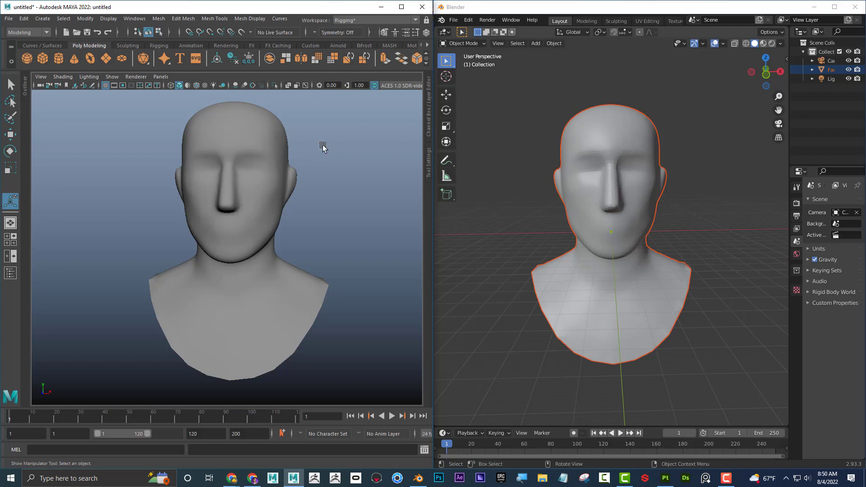
{"action": "mouse_move", "coordinate": [334, 148]}
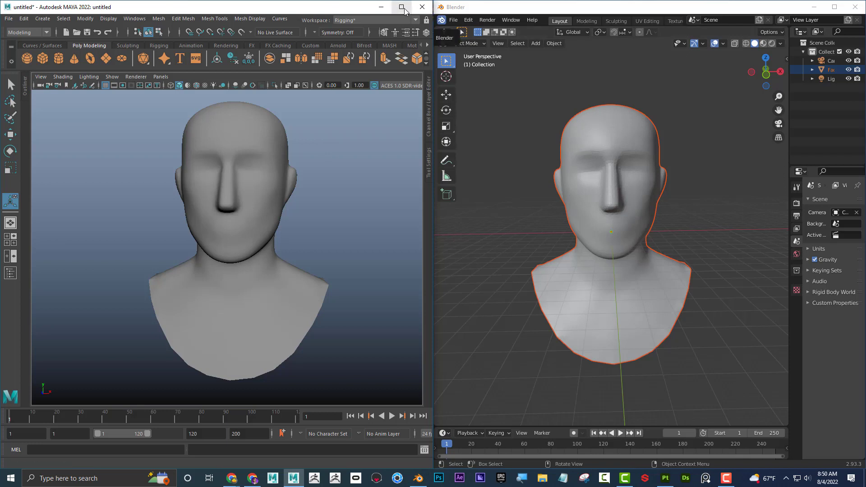
{"action": "mouse_move", "coordinate": [402, 6]}
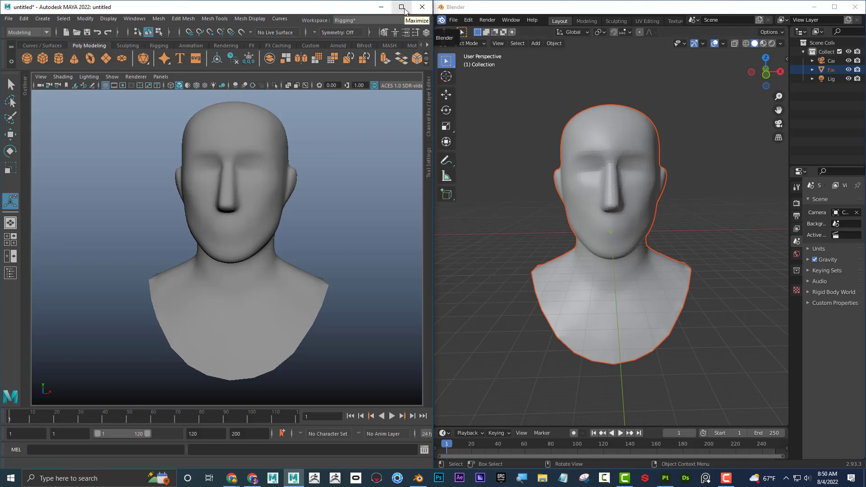
Maximize the Maya window and tumble around the head to view its side and front
{"action": "left_click", "coordinate": [401, 6]}
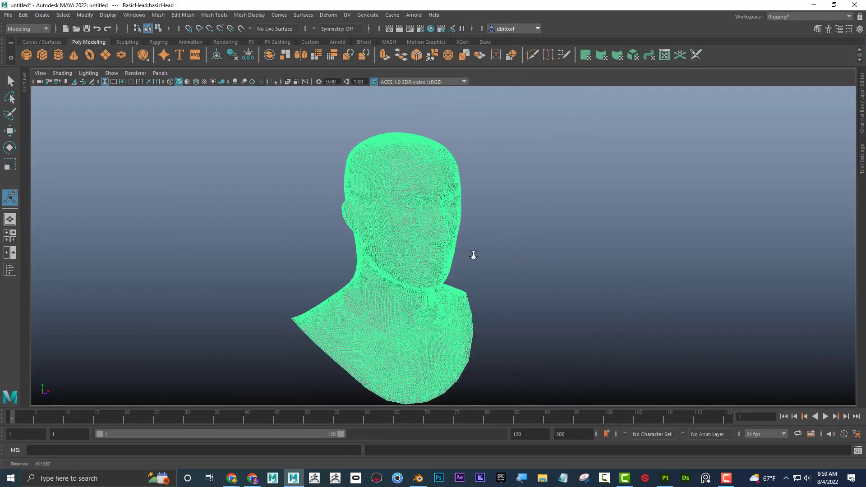
{"action": "left_click_drag", "start_coordinate": [474, 255], "coordinate": [385, 260]}
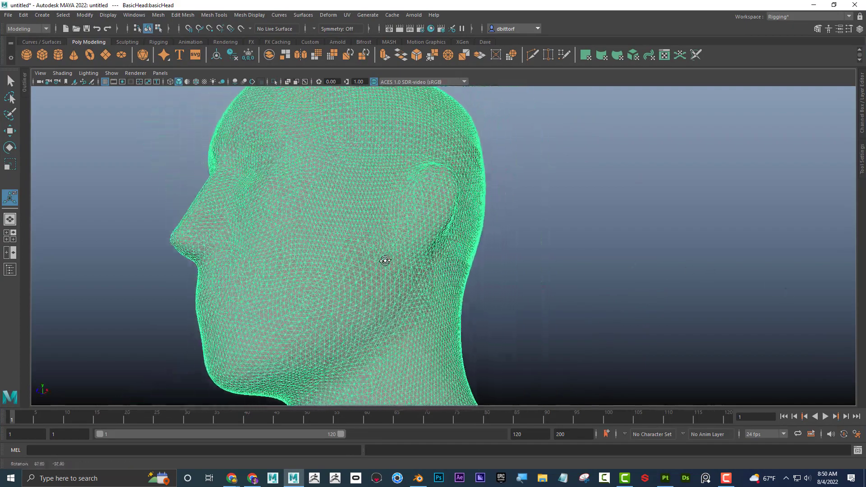
{"action": "left_click_drag", "start_coordinate": [385, 260], "coordinate": [457, 276]}
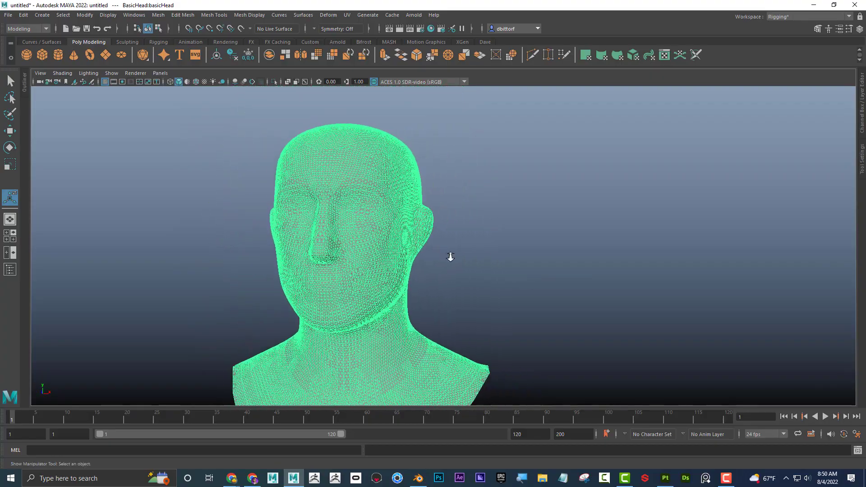
{"action": "left_click", "coordinate": [817, 29]}
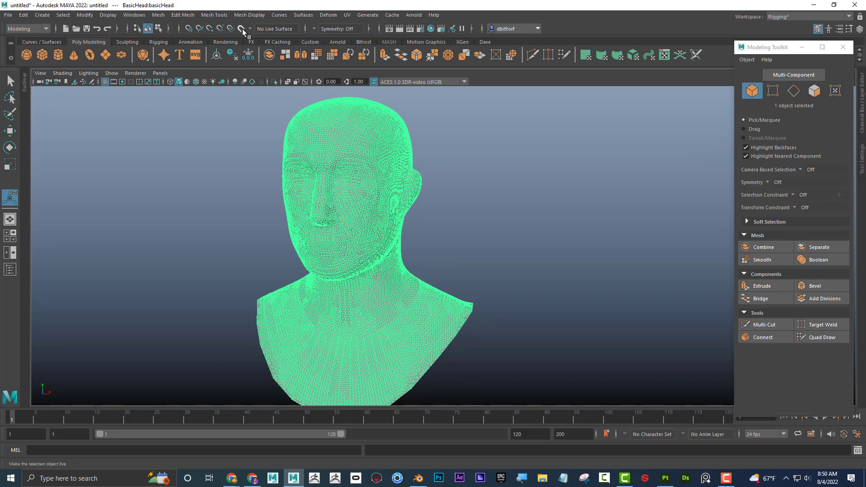
{"action": "mouse_move", "coordinate": [240, 29]}
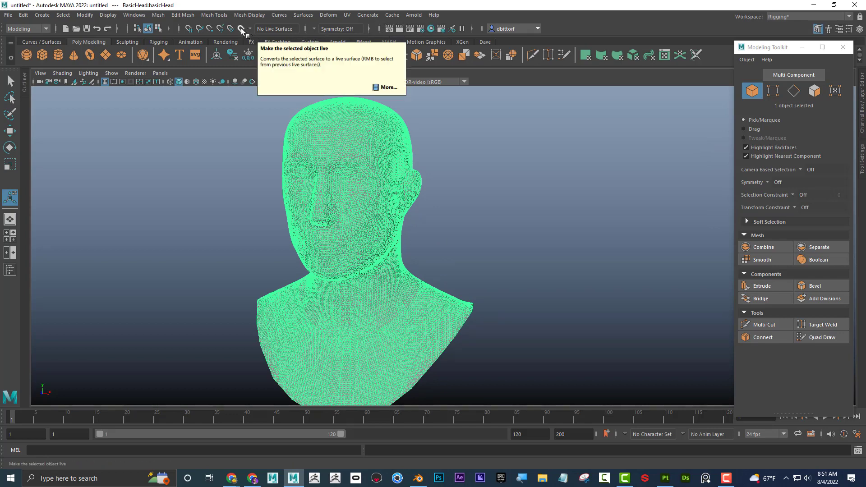
Make the head mesh a live surface and set Symmetry to Object X
{"action": "left_click", "coordinate": [240, 28]}
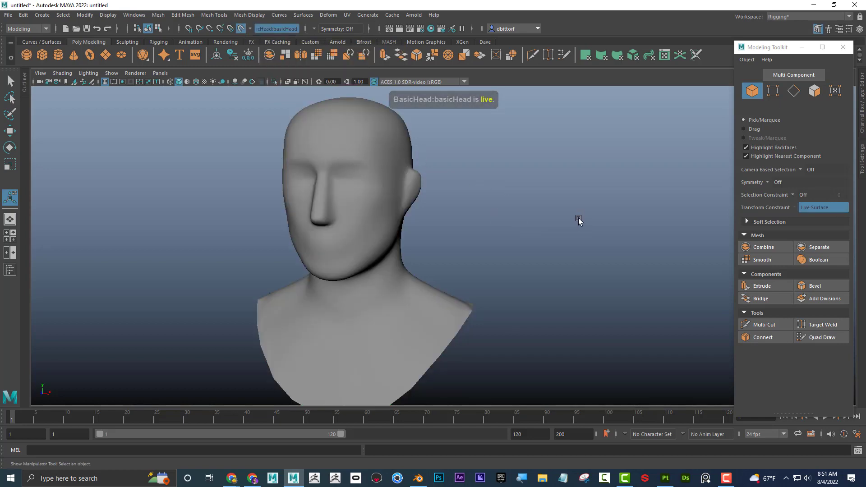
{"action": "mouse_move", "coordinate": [331, 149]}
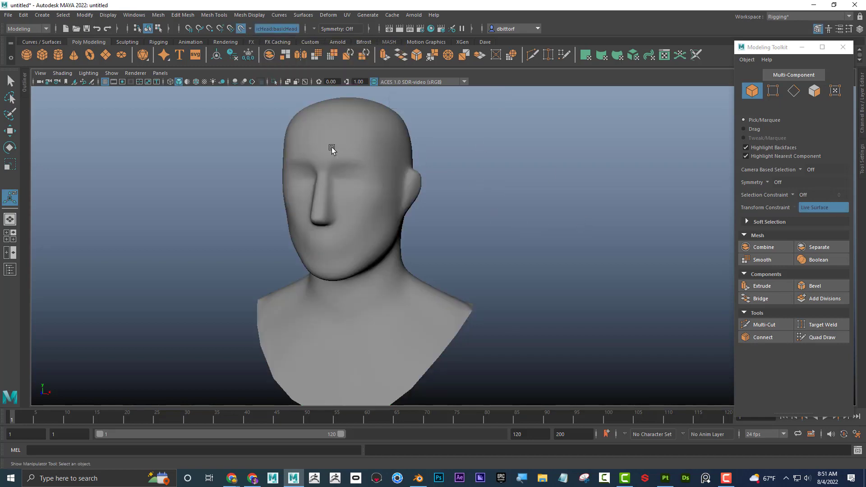
{"action": "left_click", "coordinate": [339, 28]}
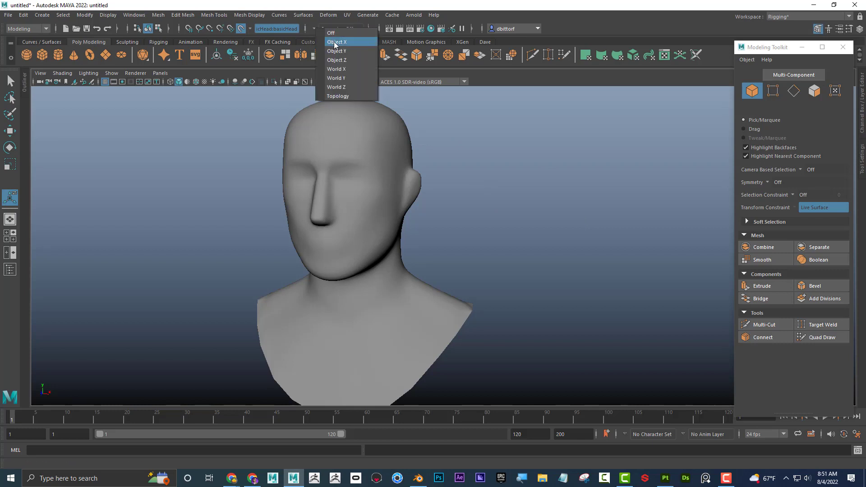
{"action": "left_click", "coordinate": [336, 42]}
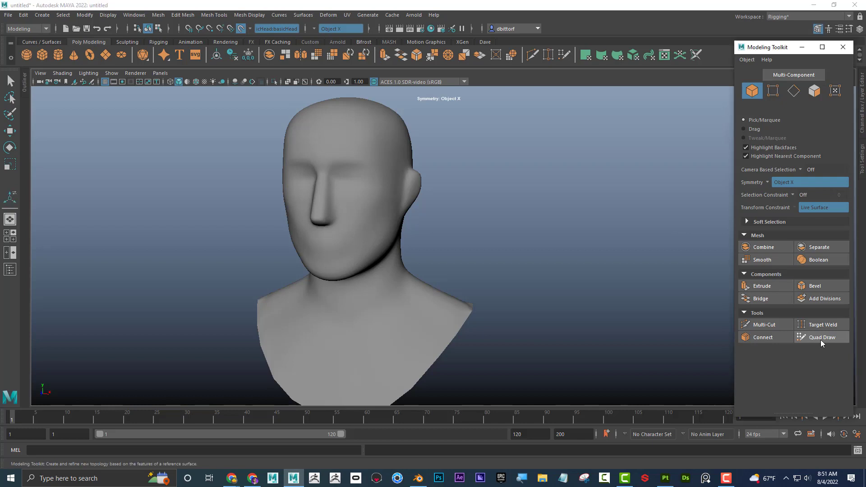
With Quad Draw, extend the mirrored quad patch up around the eyes and inspect it closely
{"action": "left_click", "coordinate": [823, 337]}
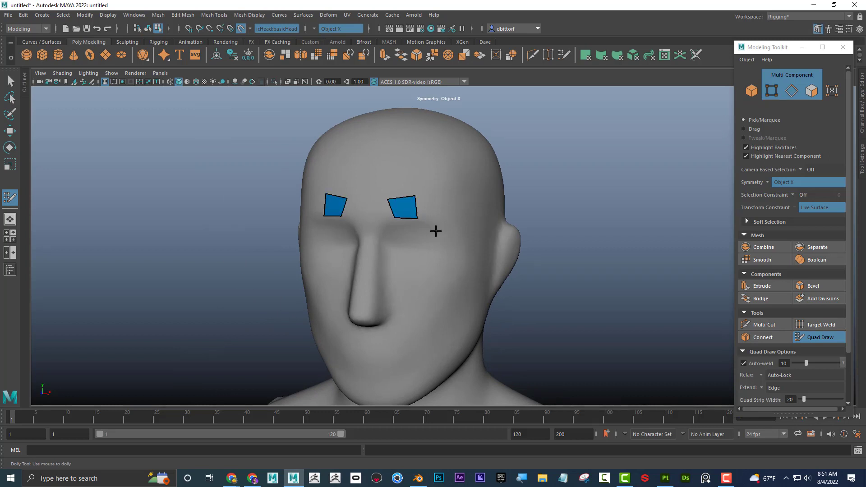
{"action": "left_click_drag", "start_coordinate": [436, 231], "coordinate": [453, 159]}
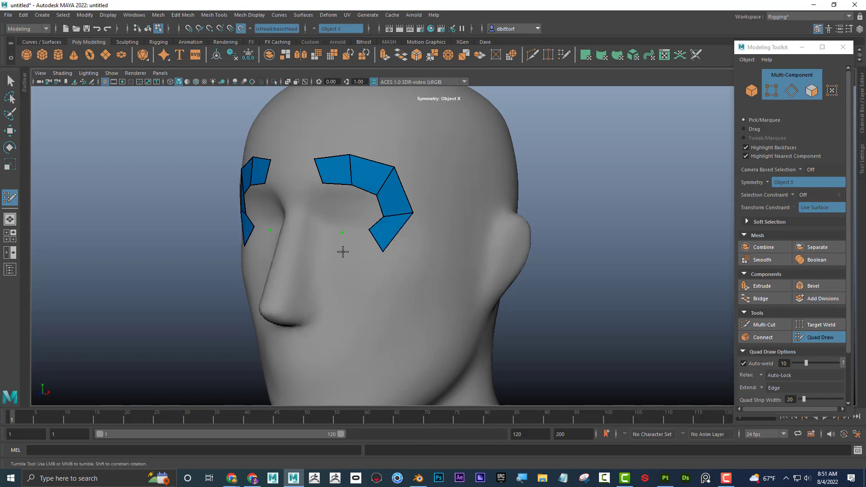
{"action": "left_click_drag", "start_coordinate": [343, 252], "coordinate": [434, 238]}
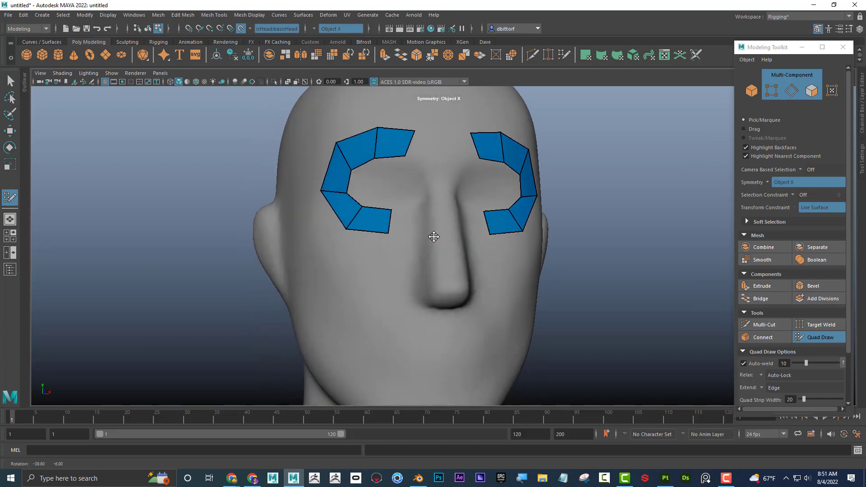
{"action": "left_click_drag", "start_coordinate": [434, 237], "coordinate": [364, 211]}
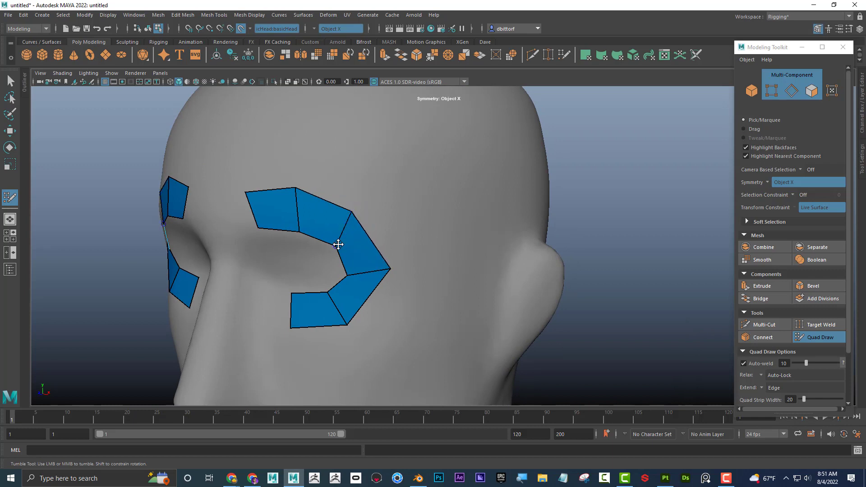
{"action": "left_click_drag", "start_coordinate": [336, 244], "coordinate": [356, 276]}
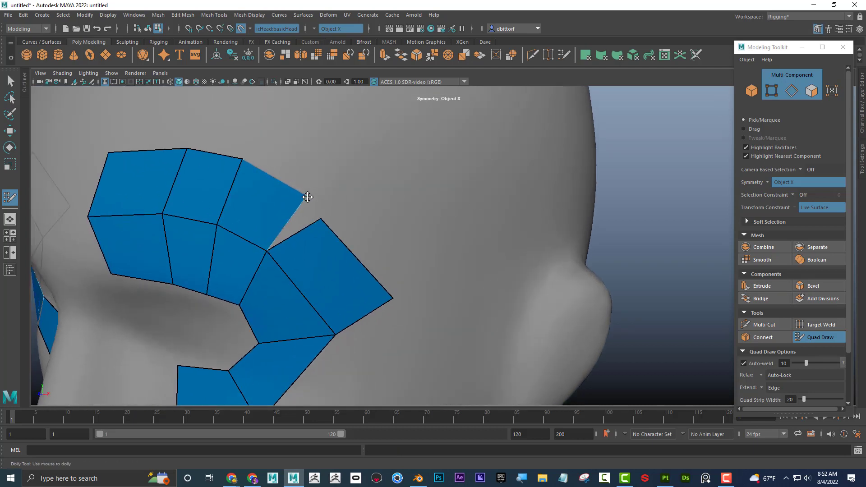
Stretch the new brow face into a full quad and pull back to review the whole eye patch
{"action": "left_click_drag", "start_coordinate": [307, 197], "coordinate": [319, 212]}
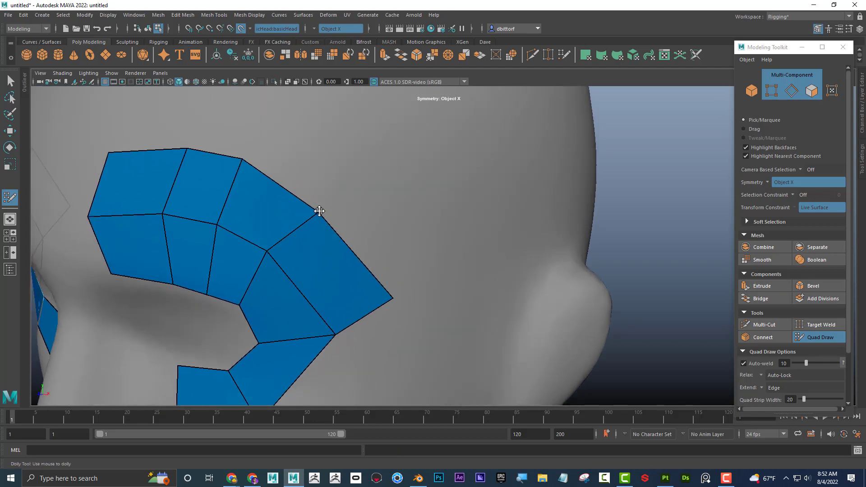
{"action": "left_click_drag", "start_coordinate": [321, 221], "coordinate": [376, 224]}
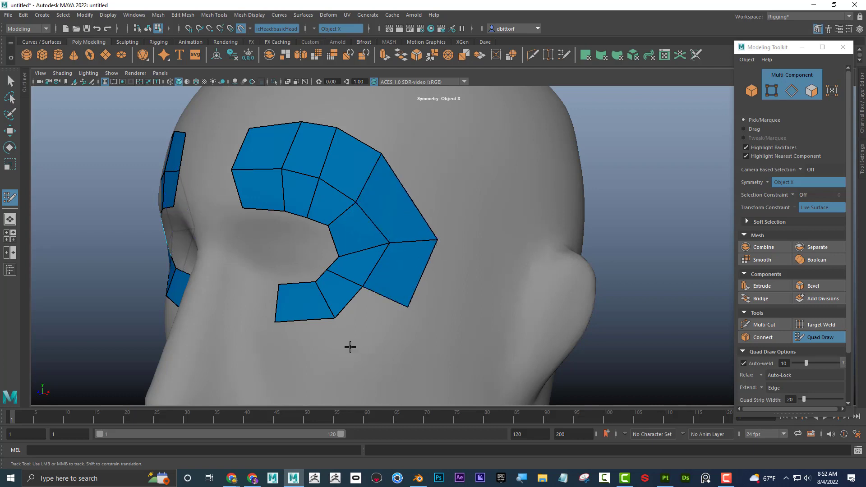
{"action": "left_click", "coordinate": [309, 340]}
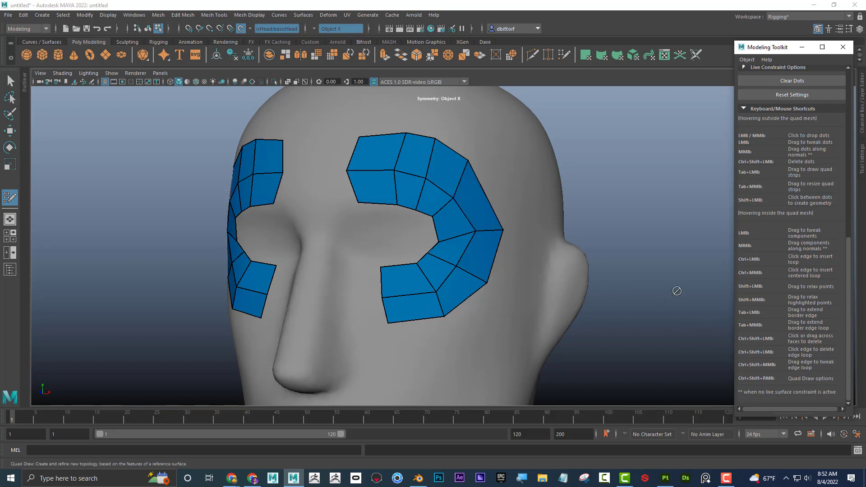
{"action": "mouse_move", "coordinate": [799, 314]}
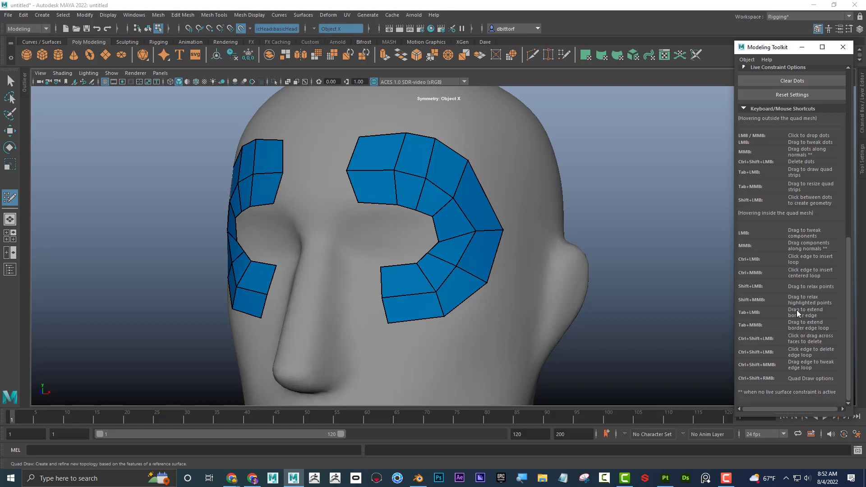
{"action": "mouse_move", "coordinate": [526, 280]}
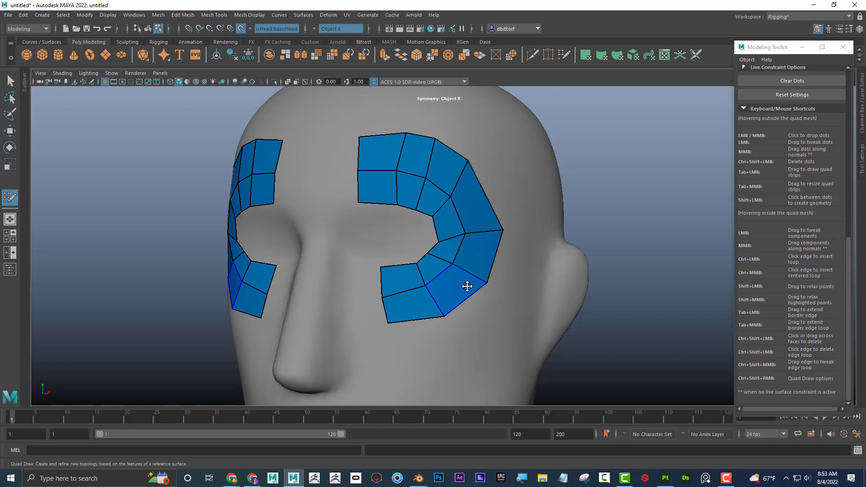
Adjust a face on the lower outer patch of the eye quad ring
{"action": "left_click_drag", "start_coordinate": [468, 286], "coordinate": [452, 244]}
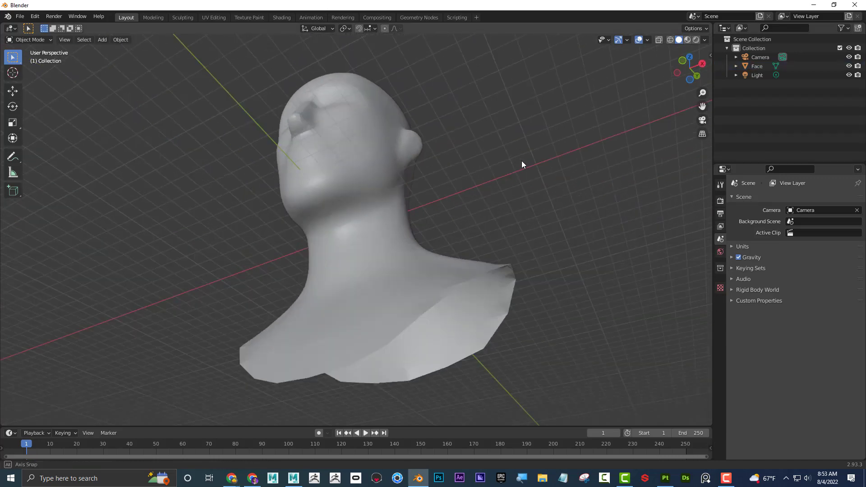
Add a mesh plane, scale it up and move it onto the forehead from the front view
{"action": "left_click_drag", "start_coordinate": [524, 164], "coordinate": [526, 214]}
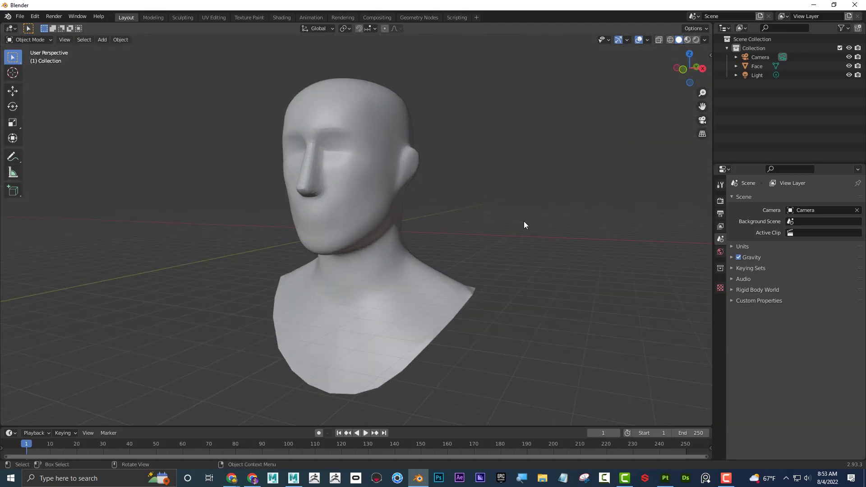
{"action": "left_click", "coordinate": [101, 39]}
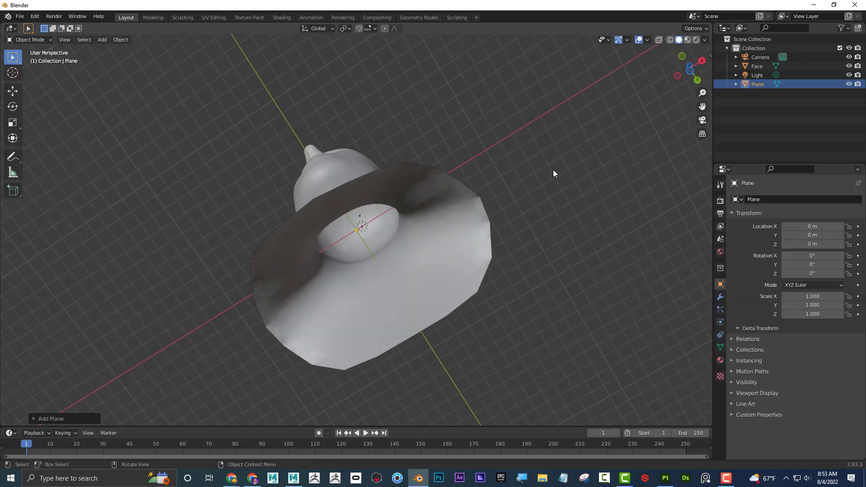
{"action": "key", "text": "s"}
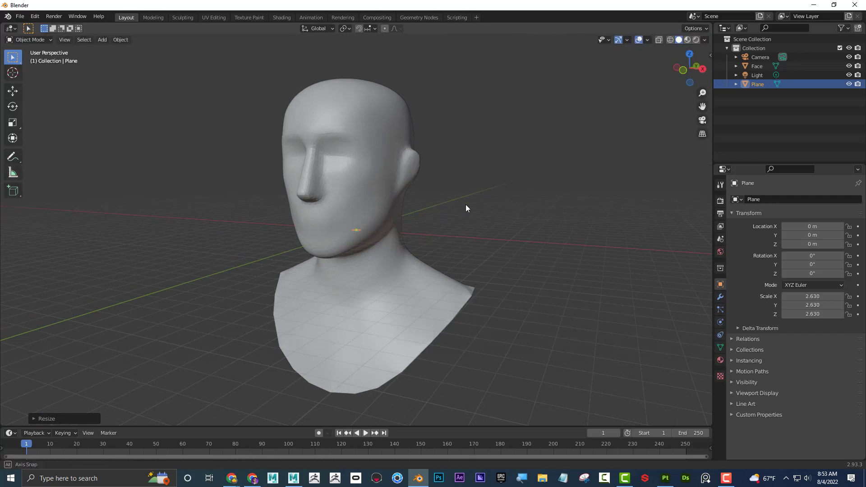
{"action": "left_click", "coordinate": [11, 90]}
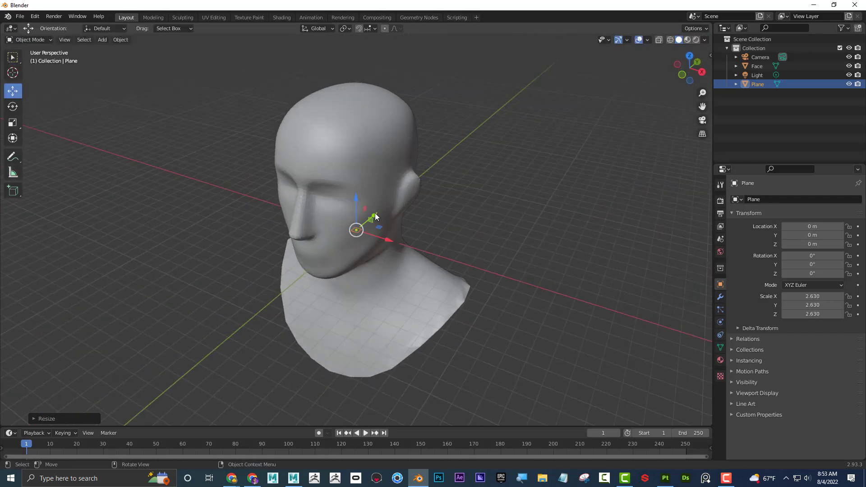
{"action": "key", "text": "g"}
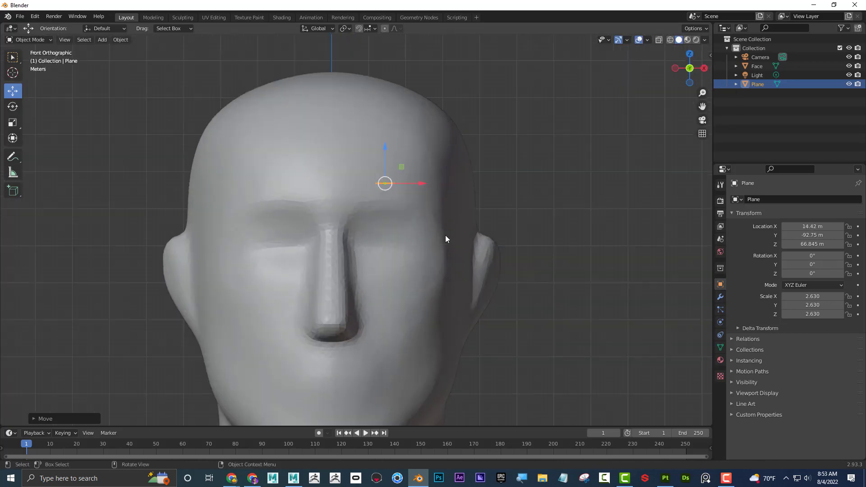
Rotate the plane to tilt it flat against the forehead above one eye
{"action": "left_click", "coordinate": [12, 106]}
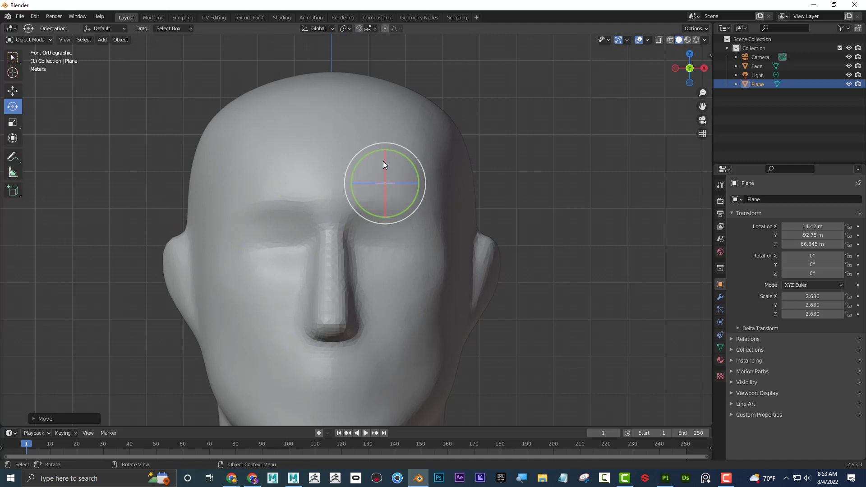
{"action": "left_click_drag", "start_coordinate": [385, 164], "coordinate": [333, 145]}
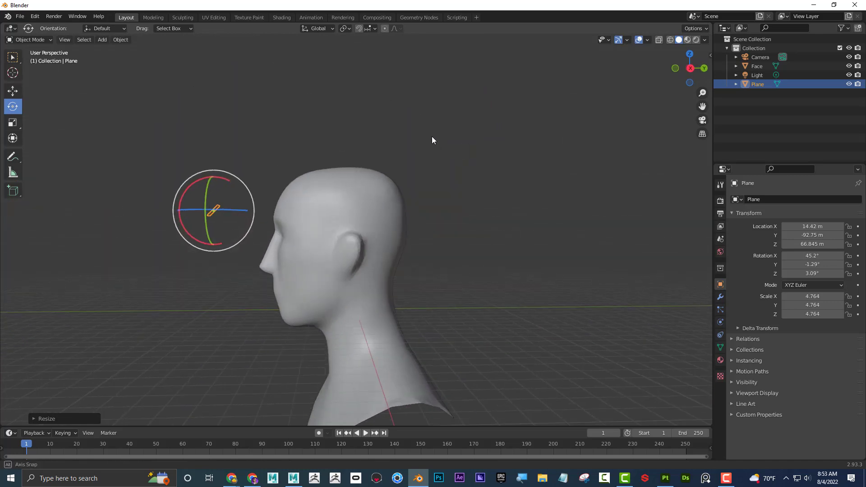
{"action": "left_click_drag", "start_coordinate": [433, 139], "coordinate": [402, 205]}
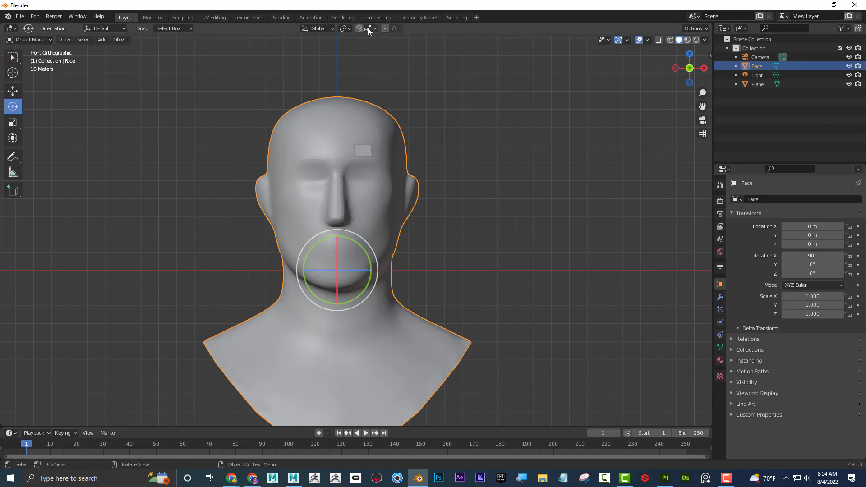
Set Snap To to Face and turn snapping on
{"action": "left_click", "coordinate": [374, 28]}
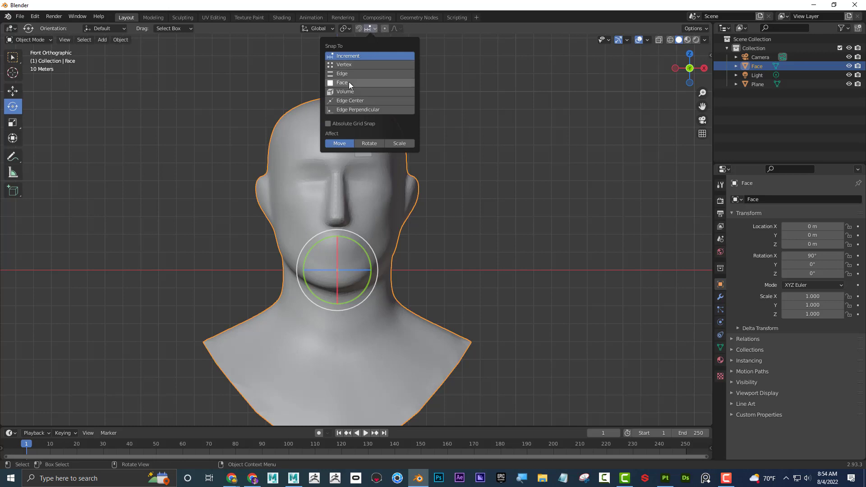
{"action": "left_click", "coordinate": [342, 82]}
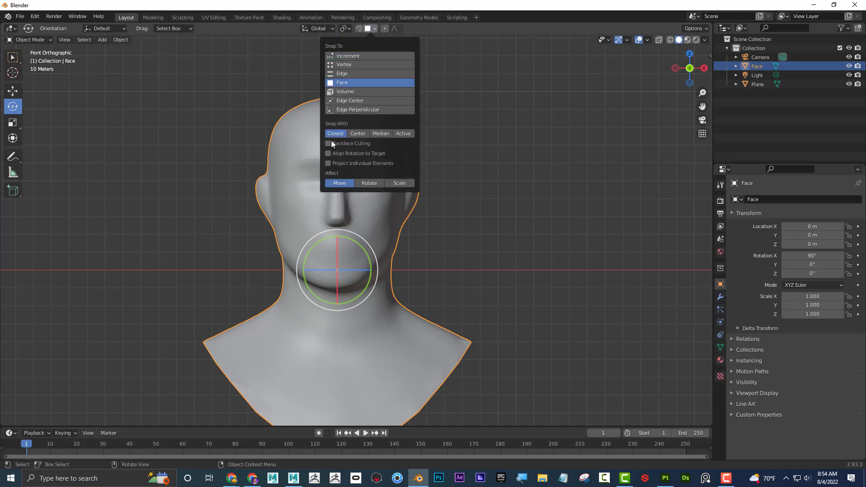
{"action": "left_click", "coordinate": [327, 163]}
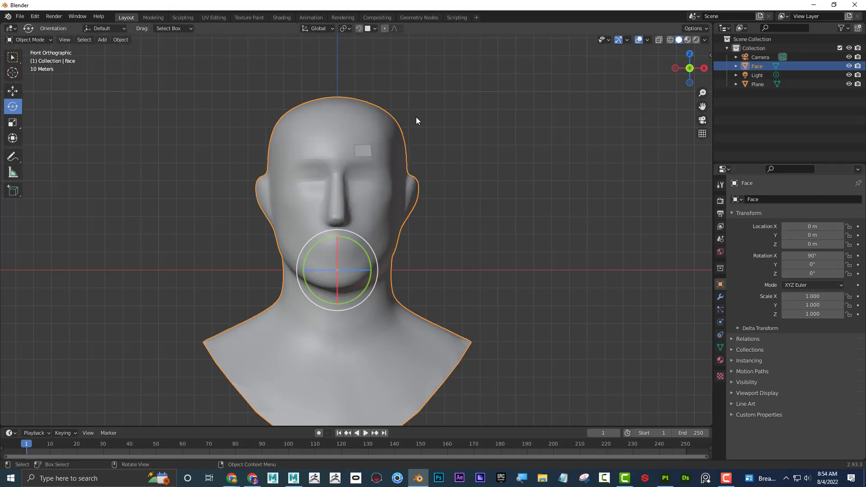
{"action": "mouse_move", "coordinate": [442, 144]}
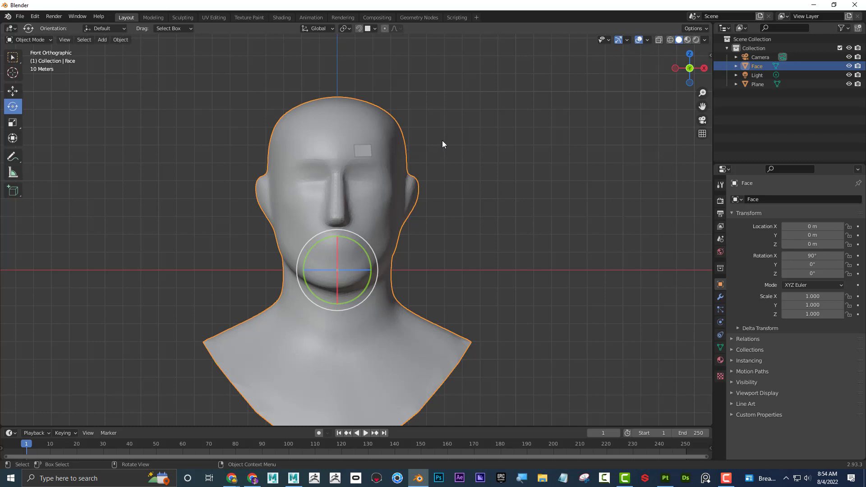
{"action": "mouse_move", "coordinate": [358, 28]}
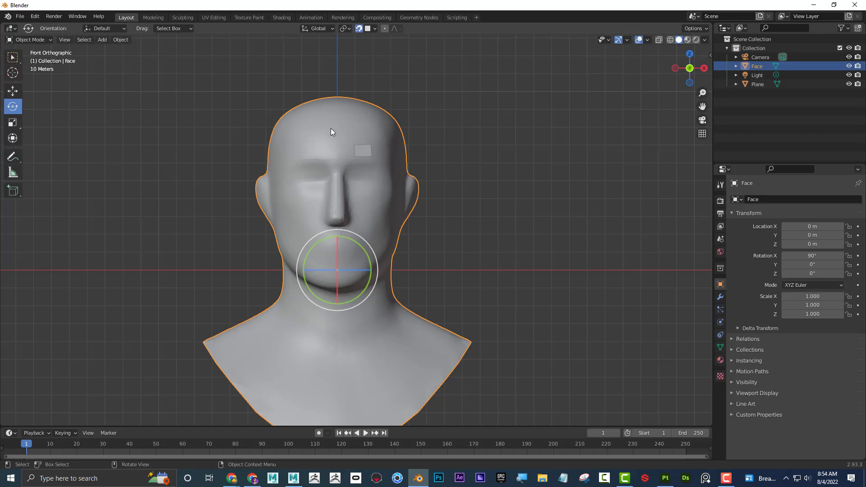
{"action": "mouse_move", "coordinate": [372, 139]}
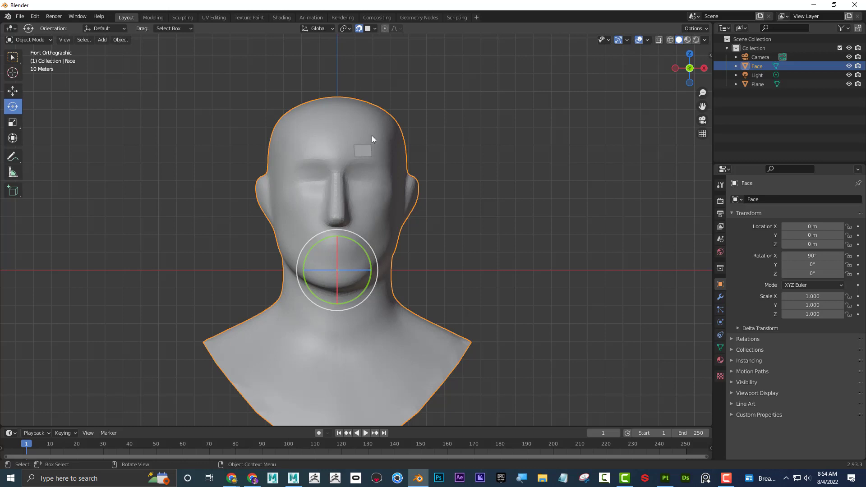
{"action": "mouse_move", "coordinate": [414, 115]}
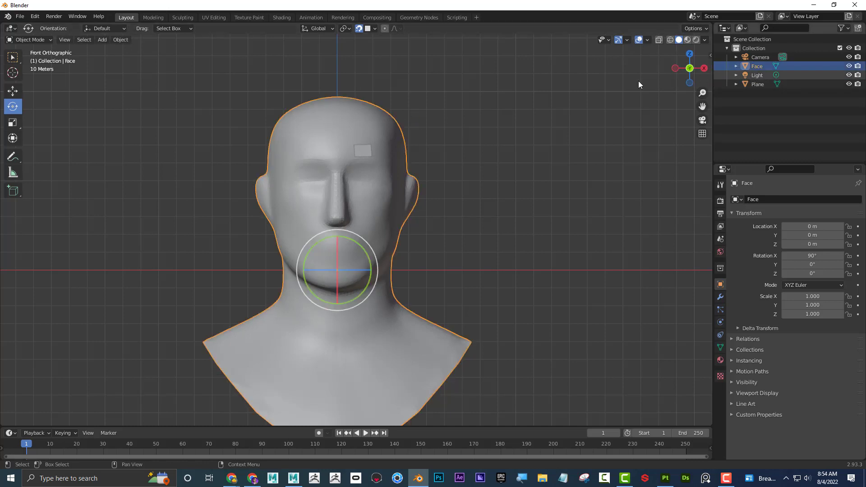
{"action": "left_click", "coordinate": [841, 28]}
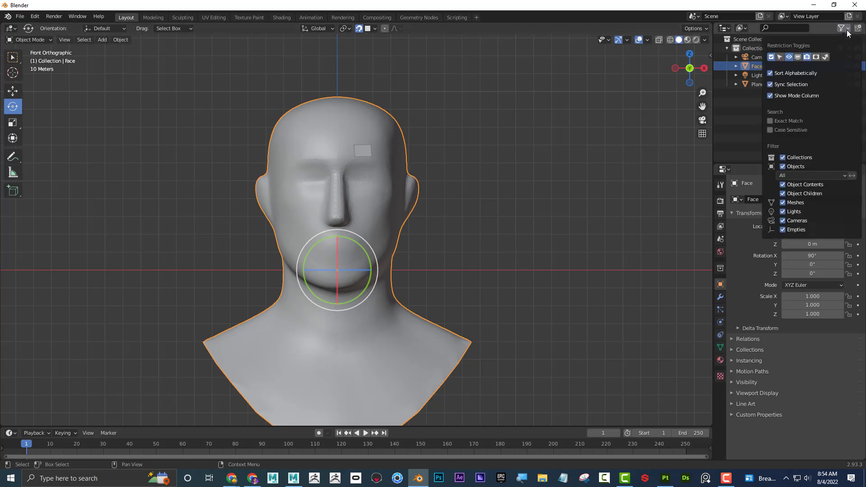
{"action": "left_click", "coordinate": [841, 28]}
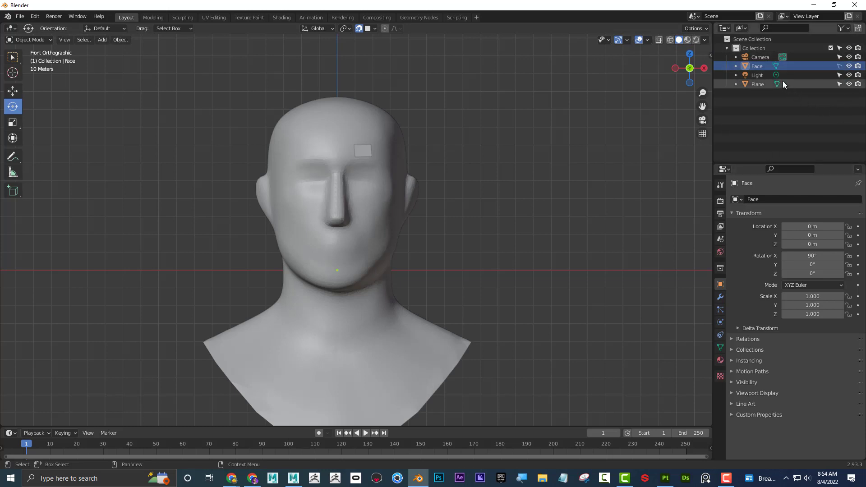
{"action": "left_click", "coordinate": [704, 39]}
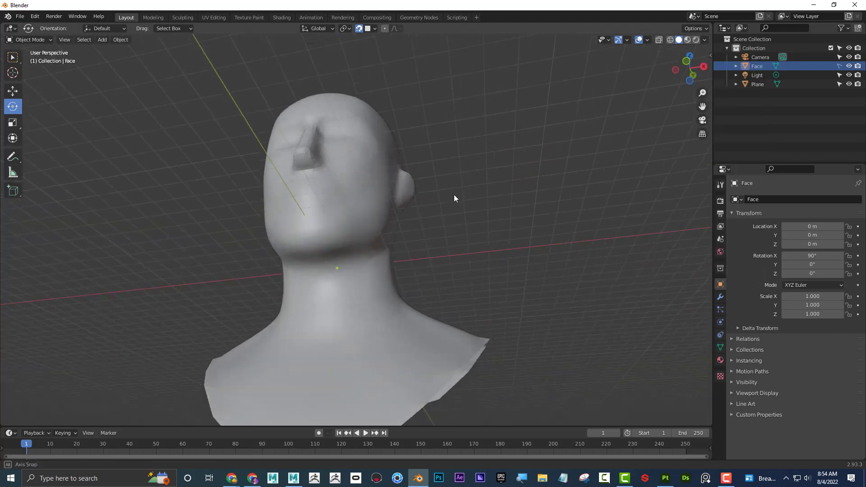
{"action": "left_click_drag", "start_coordinate": [455, 199], "coordinate": [656, 49]}
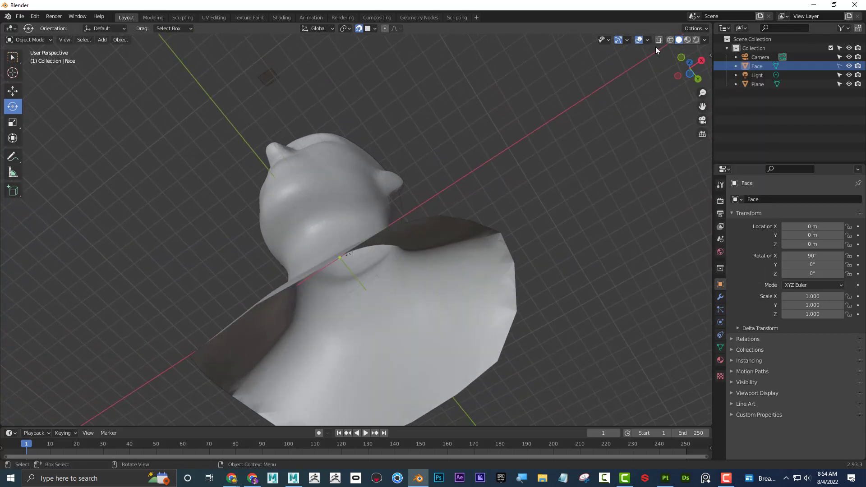
{"action": "left_click", "coordinate": [705, 40]}
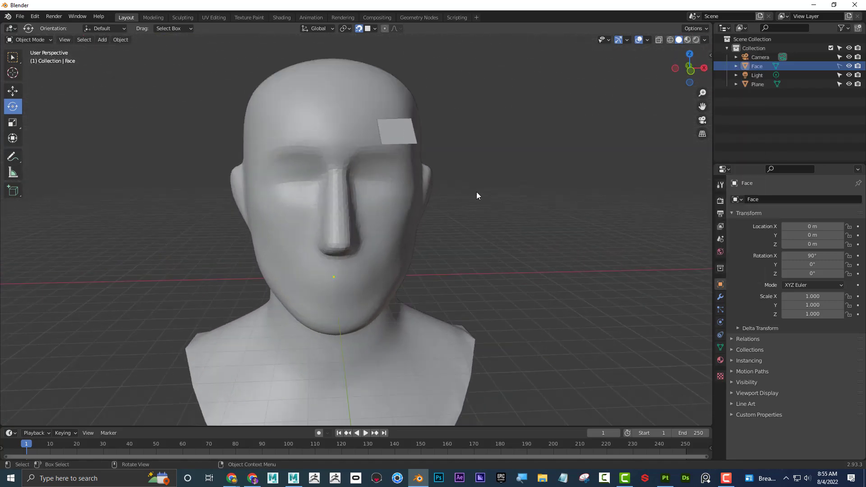
{"action": "left_click_drag", "start_coordinate": [477, 196], "coordinate": [532, 130]}
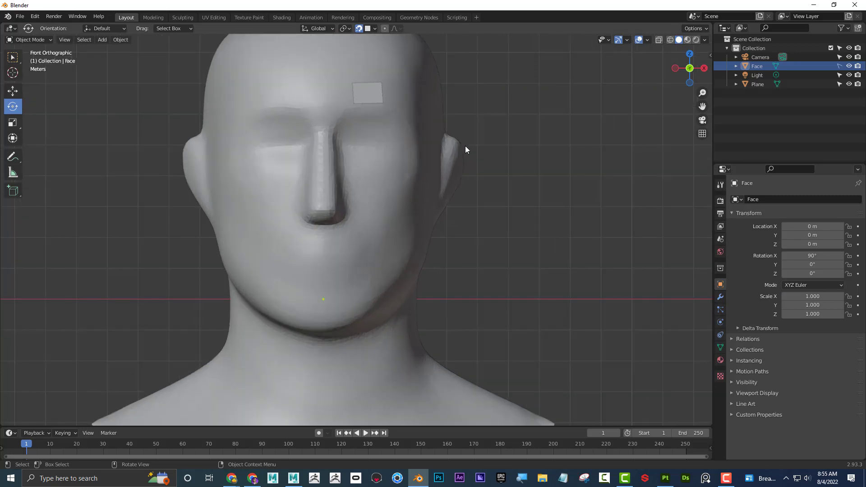
{"action": "scroll", "scroll_direction": "down", "scroll_amount": 3}
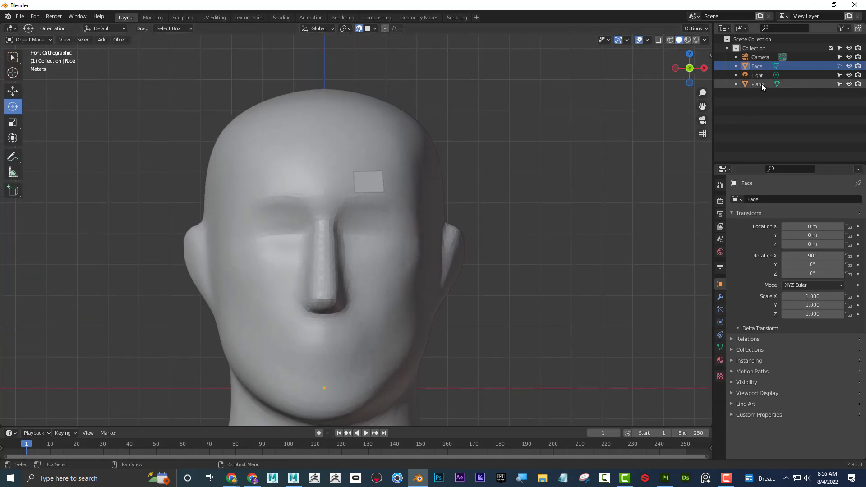
{"action": "key", "text": "Tab"}
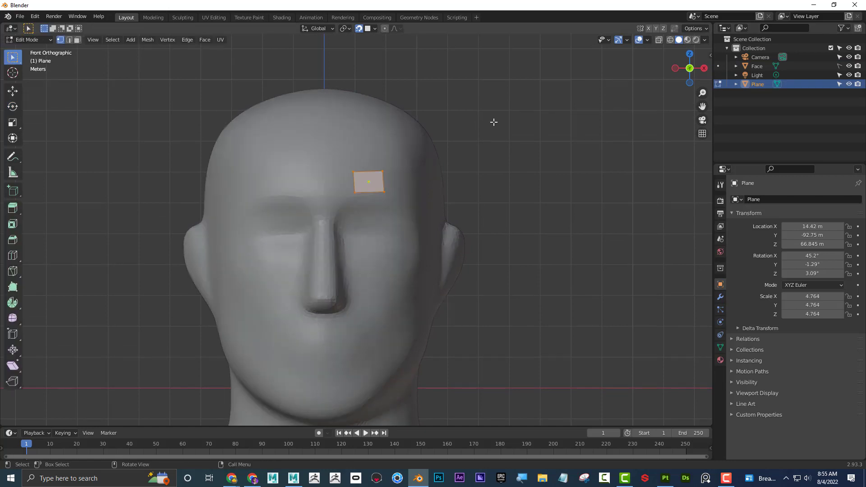
{"action": "mouse_move", "coordinate": [48, 102]}
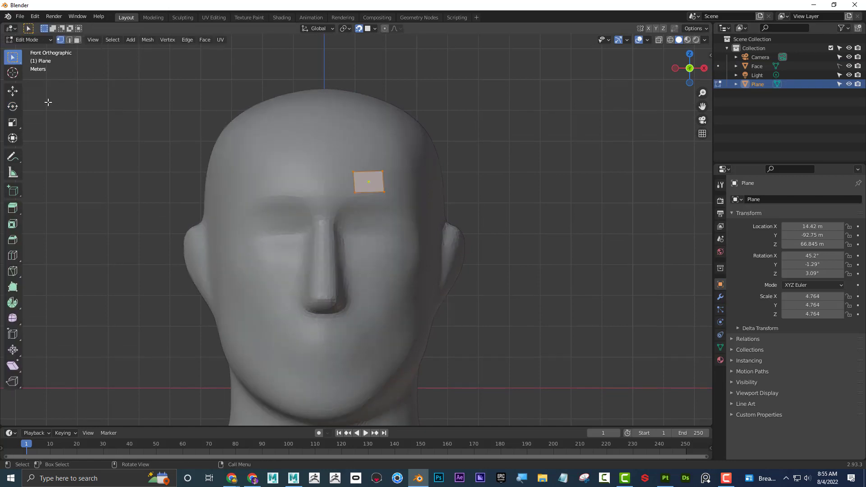
{"action": "mouse_move", "coordinate": [353, 171]}
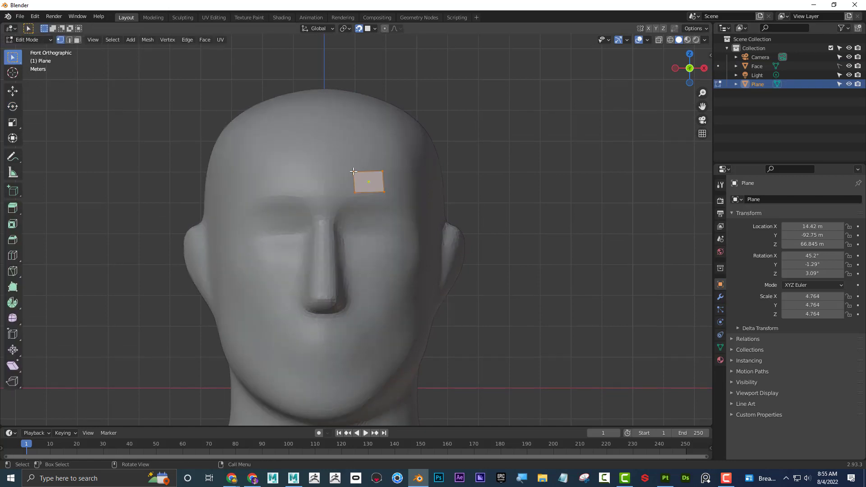
{"action": "left_click", "coordinate": [375, 174]}
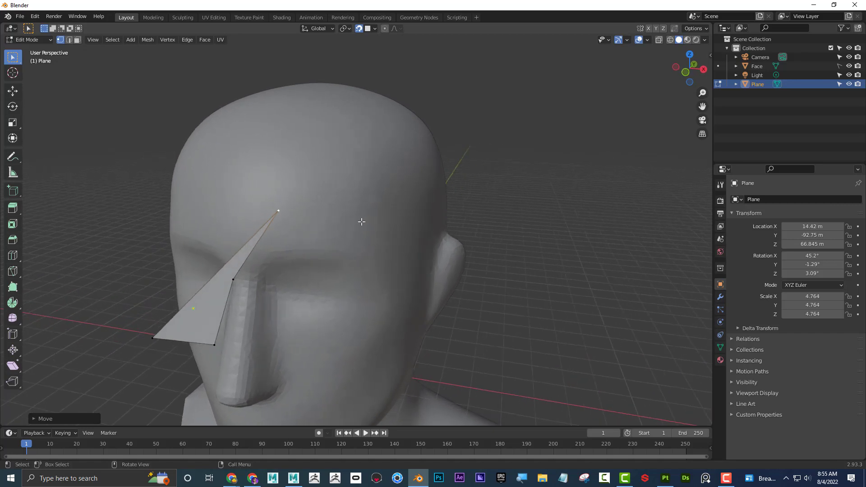
{"action": "mouse_move", "coordinate": [301, 203]}
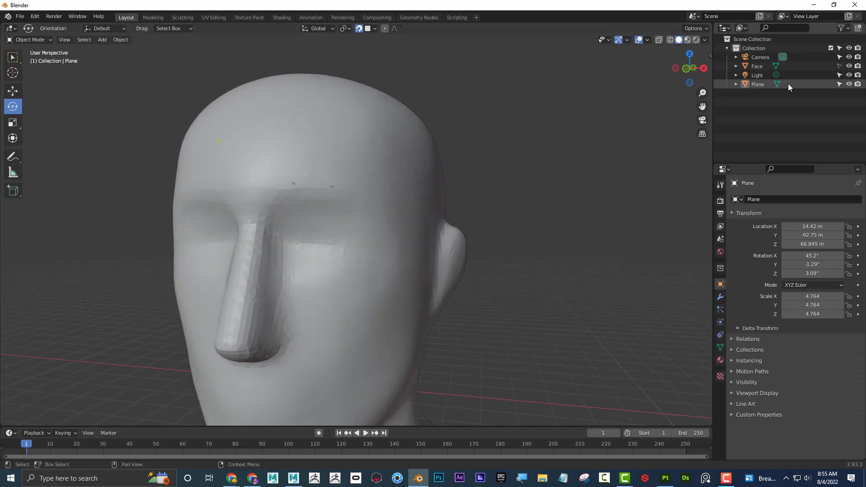
Enable In Front viewport display for the plane and enter Edit Mode on it
{"action": "left_click", "coordinate": [757, 84]}
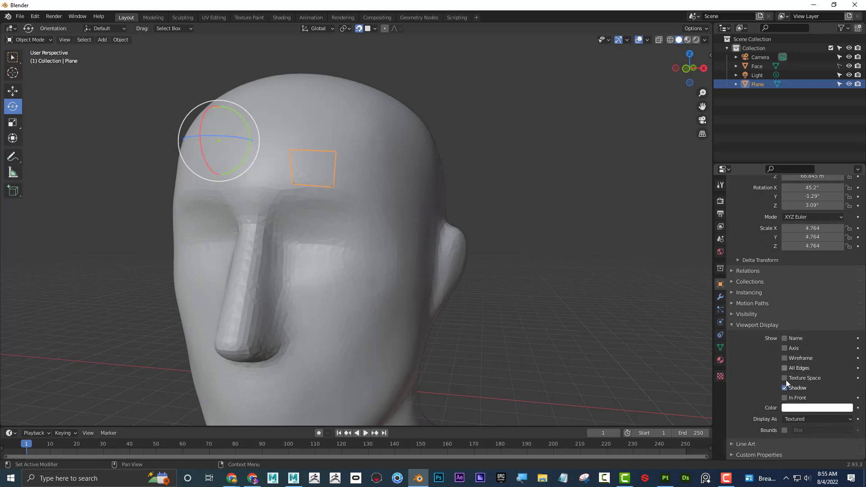
{"action": "left_click", "coordinate": [785, 398]}
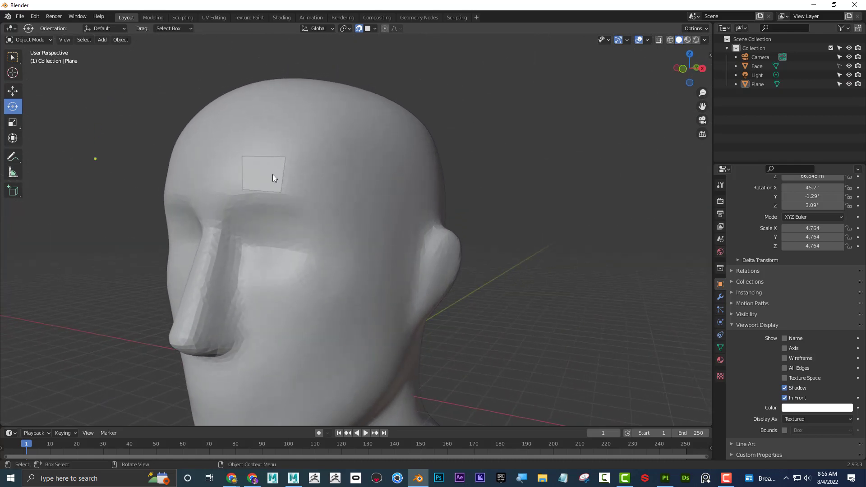
{"action": "left_click", "coordinate": [263, 174]}
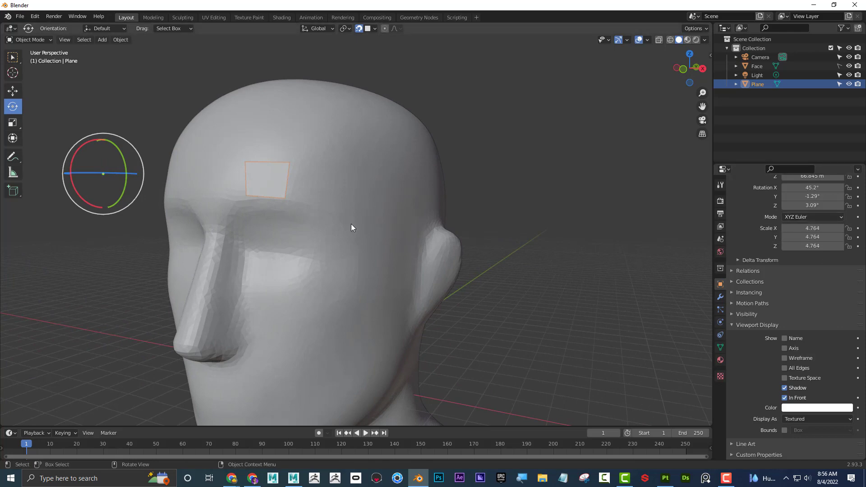
{"action": "key", "text": "Tab"}
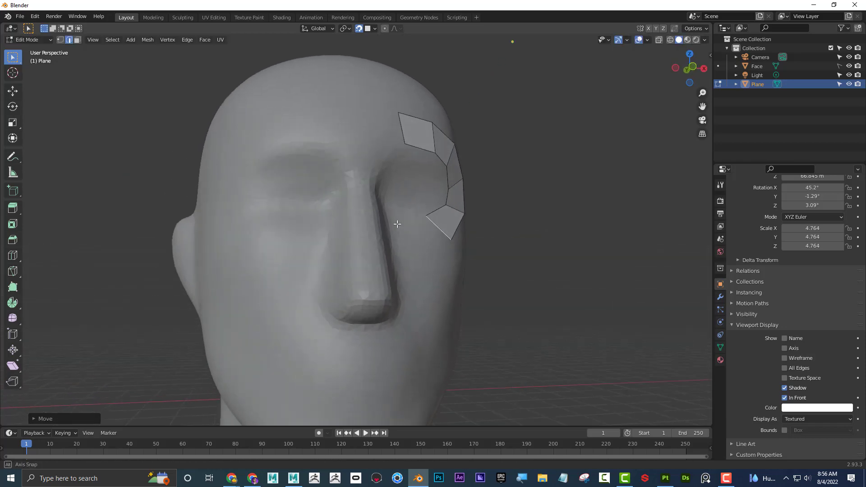
Extrude the plane into a curved strip of quads around the eye socket with F2
{"action": "left_click_drag", "start_coordinate": [397, 224], "coordinate": [288, 230]}
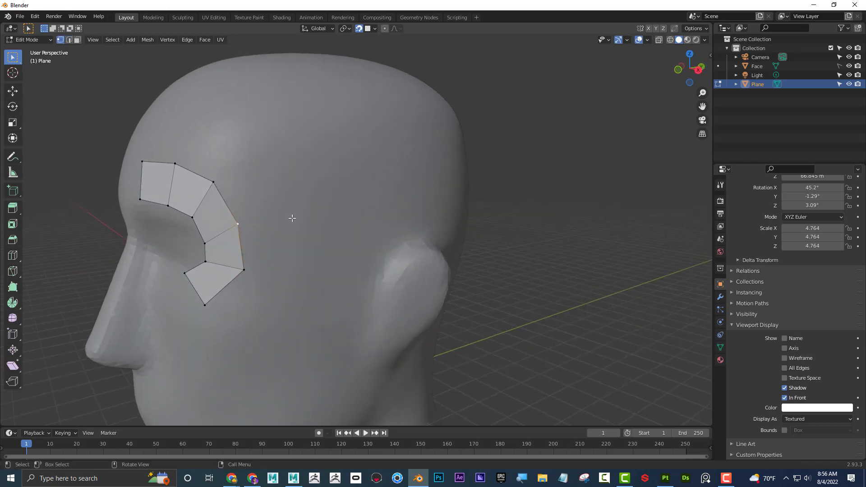
{"action": "left_click_drag", "start_coordinate": [237, 225], "coordinate": [243, 226]}
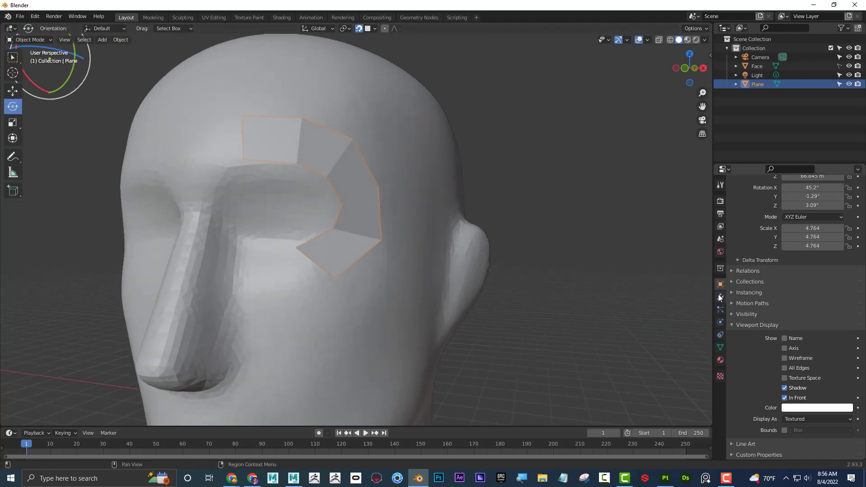
Add a Mirror modifier to the plane with Face as its mirror object
{"action": "left_click", "coordinate": [720, 296]}
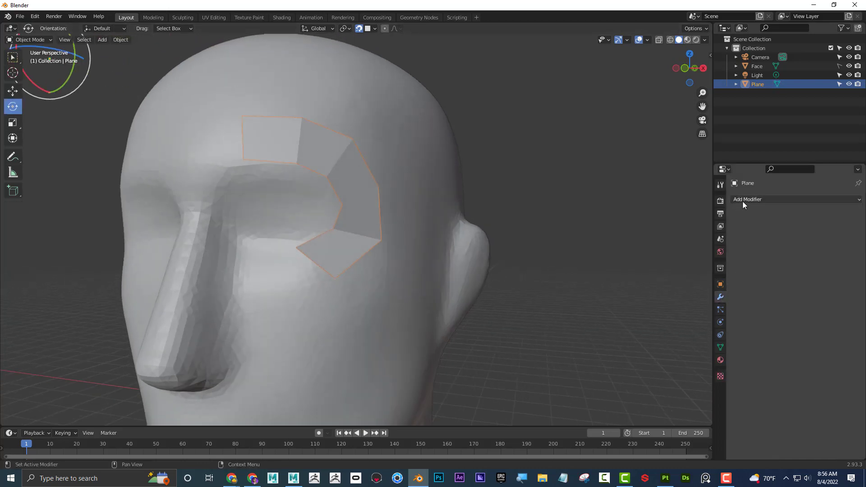
{"action": "left_click", "coordinate": [747, 200]}
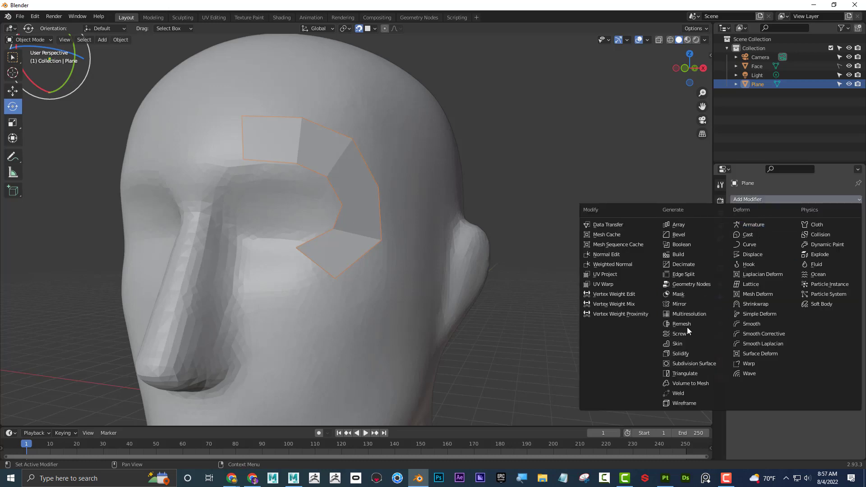
{"action": "left_click", "coordinate": [678, 304]}
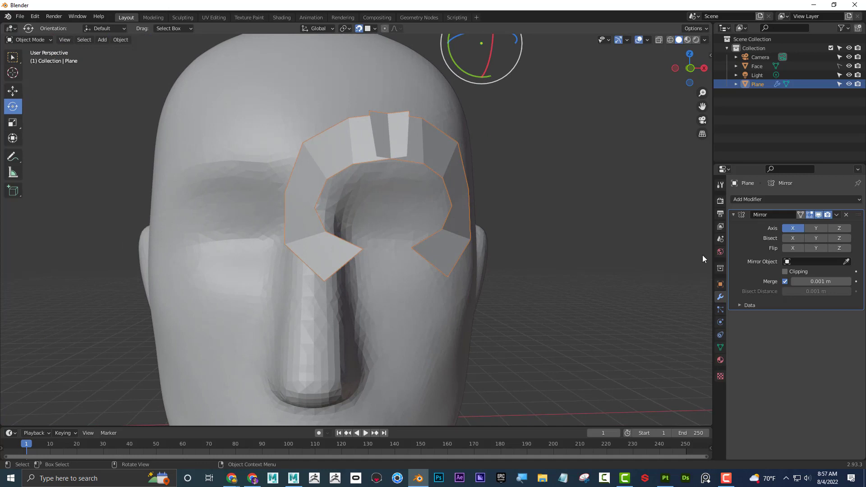
{"action": "mouse_move", "coordinate": [818, 262]}
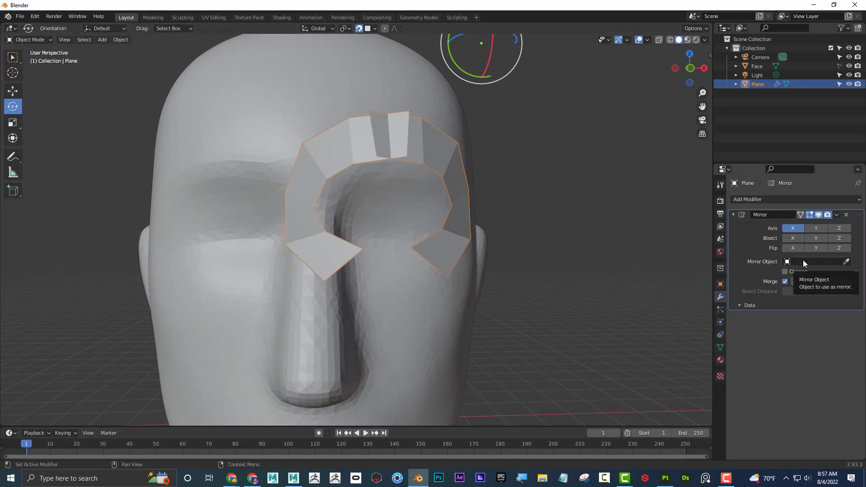
{"action": "left_click", "coordinate": [815, 262]}
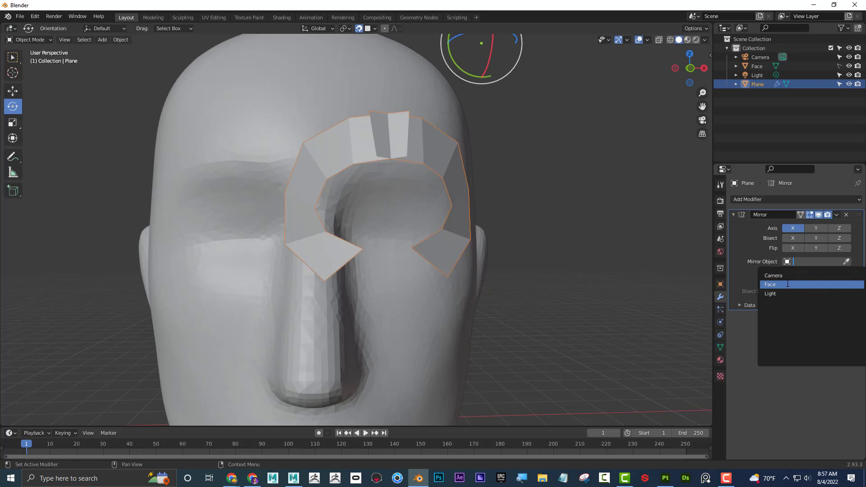
{"action": "left_click", "coordinate": [770, 284]}
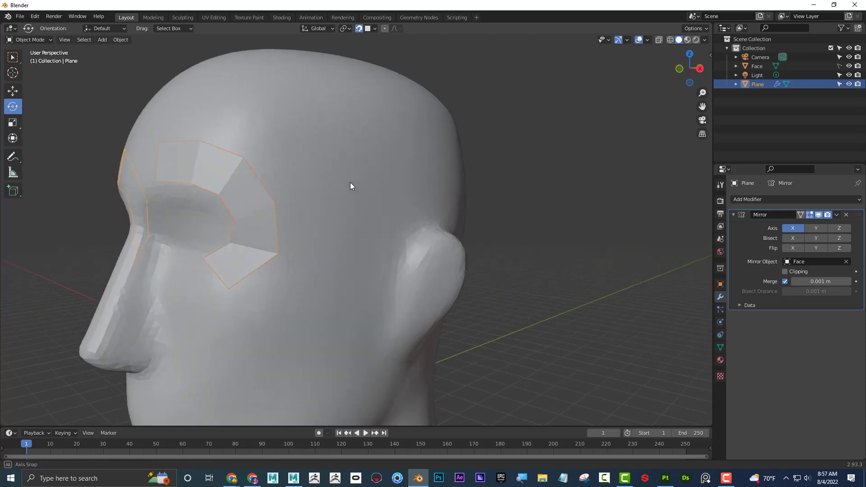
Shape a new quad at the outer eye corner, extending the mirrored strip toward the temple
{"action": "left_click_drag", "start_coordinate": [351, 186], "coordinate": [315, 214]}
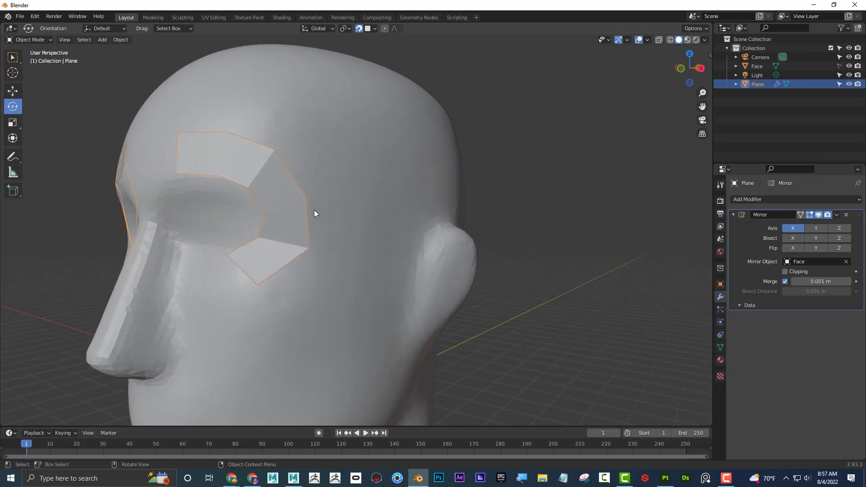
{"action": "key", "text": "Tab"}
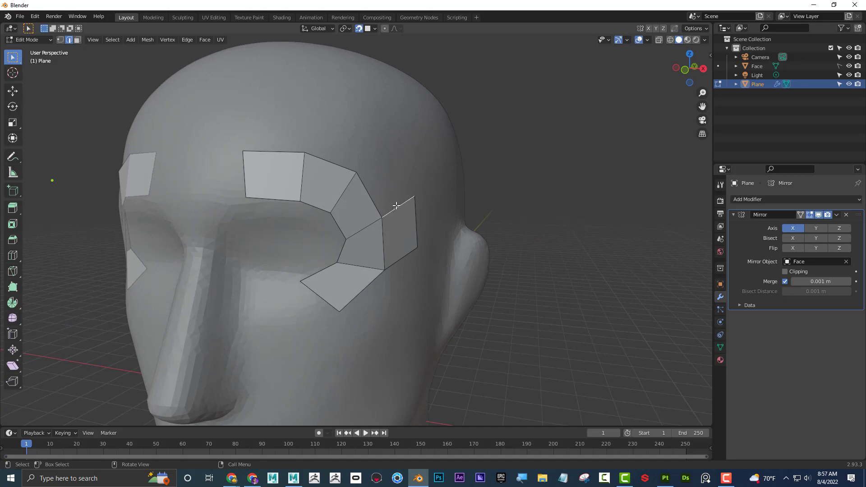
{"action": "left_click_drag", "start_coordinate": [397, 206], "coordinate": [365, 172]}
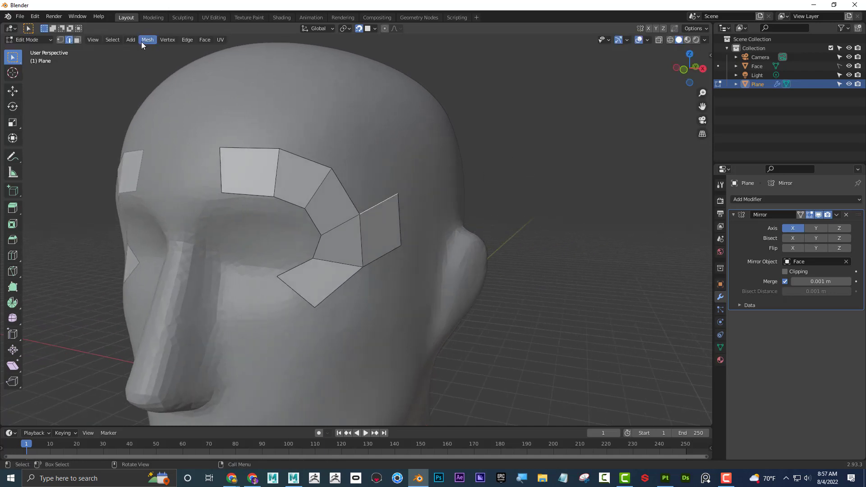
{"action": "left_click", "coordinate": [147, 39]}
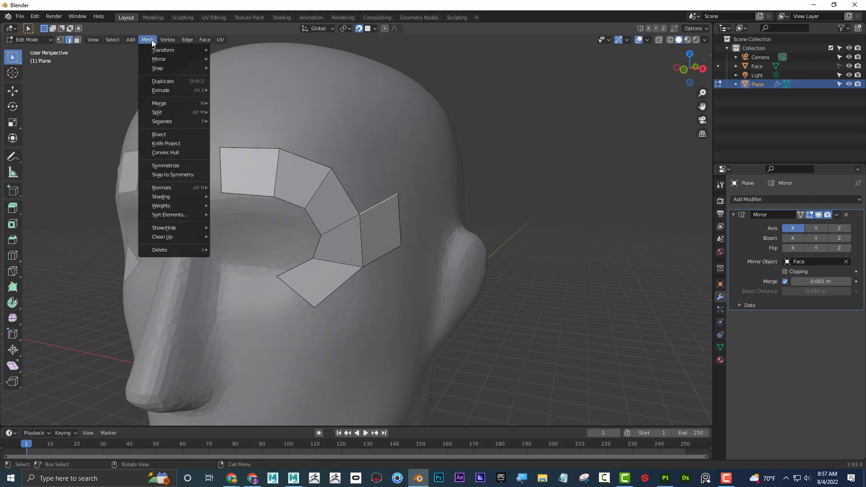
{"action": "mouse_move", "coordinate": [159, 103]}
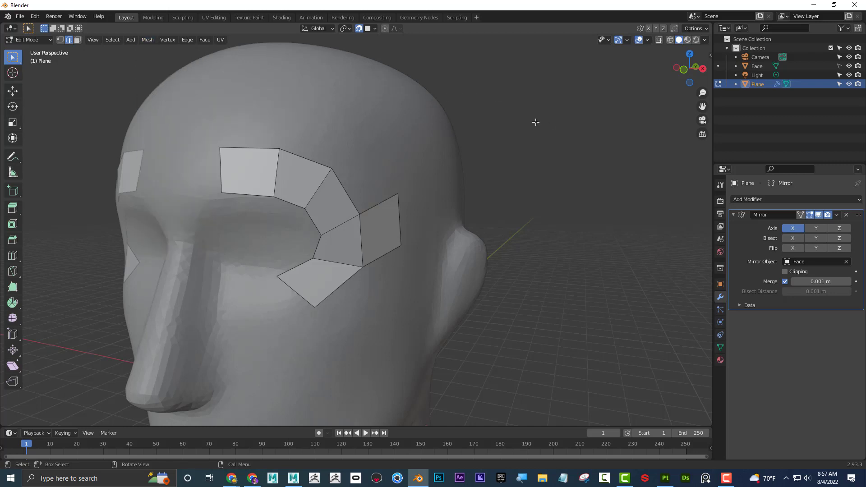
{"action": "mouse_move", "coordinate": [35, 17]}
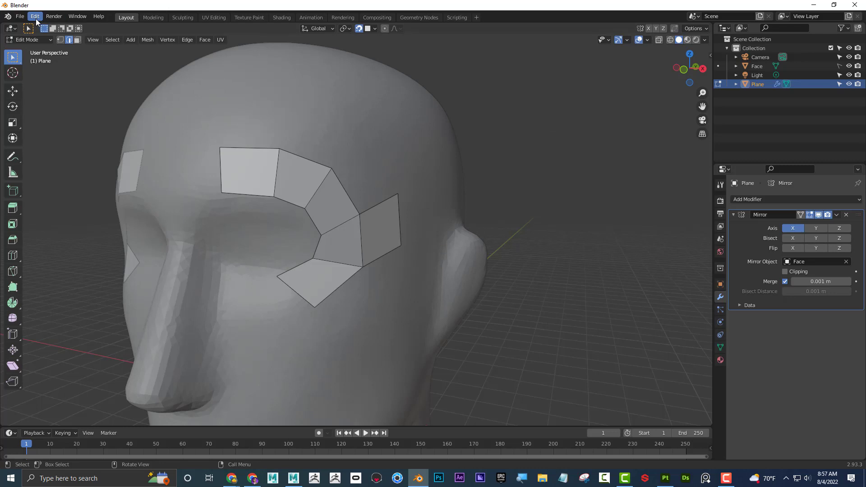
{"action": "left_click", "coordinate": [35, 16]}
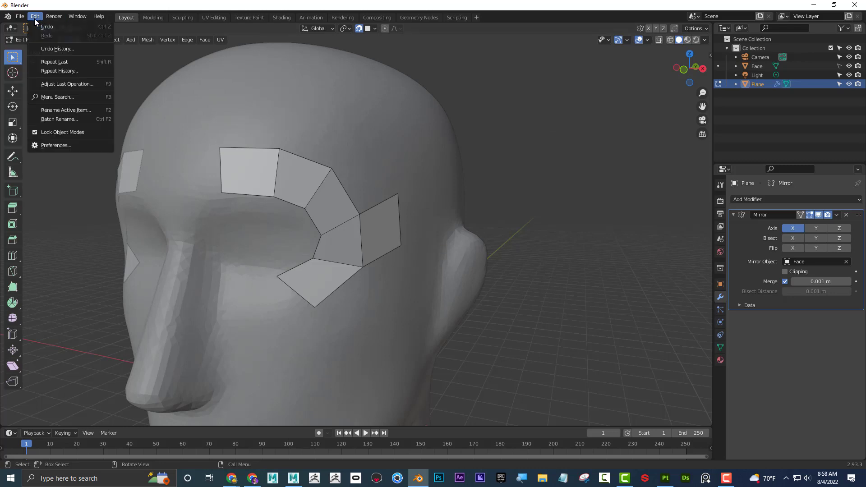
{"action": "left_click", "coordinate": [70, 147]}
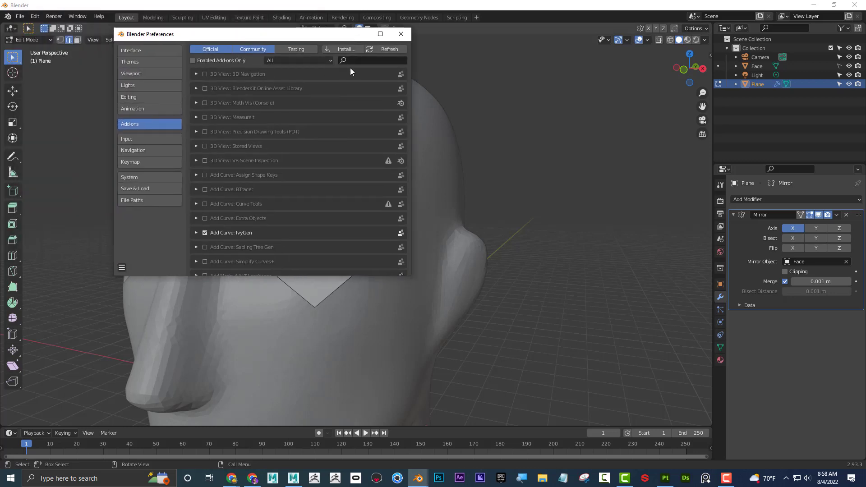
{"action": "mouse_move", "coordinate": [370, 80]}
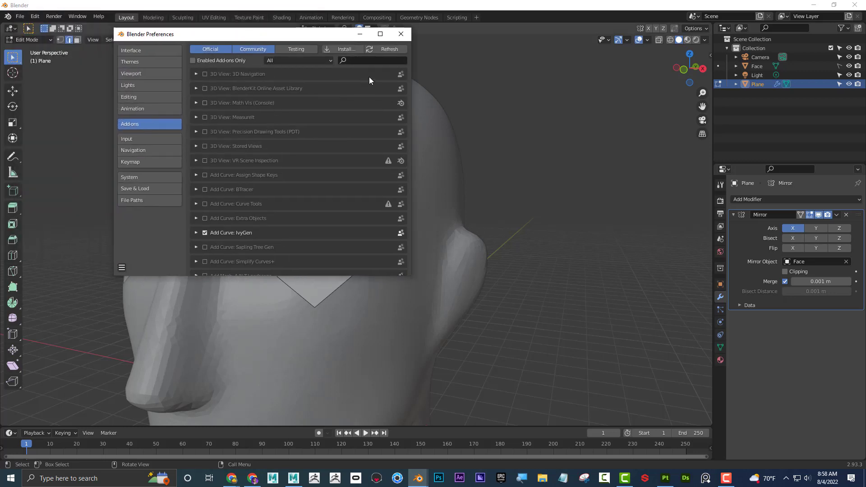
{"action": "left_click", "coordinate": [370, 60]}
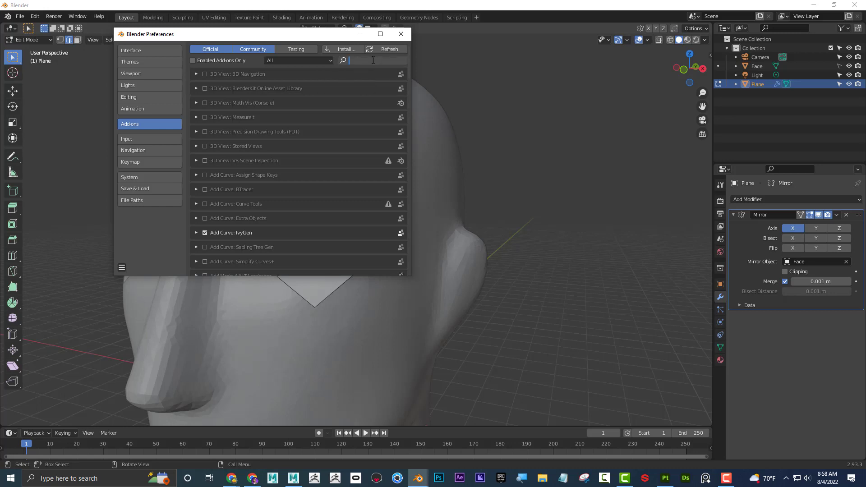
{"action": "type", "text": "f2"}
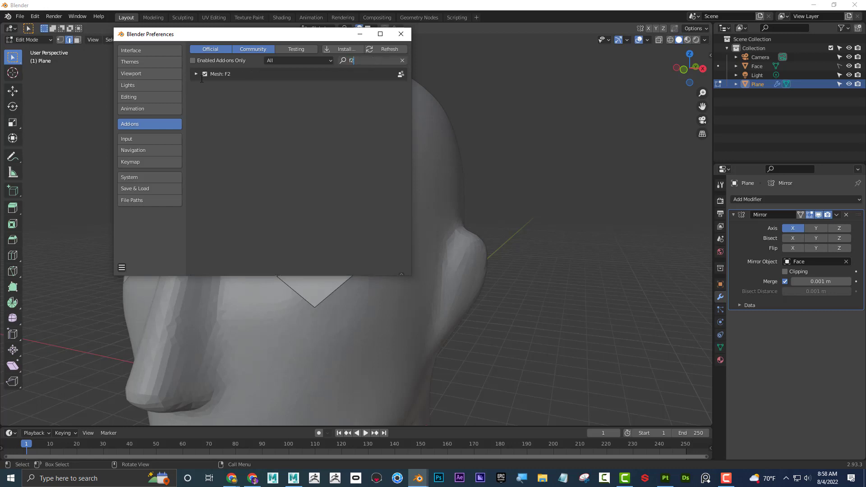
{"action": "mouse_move", "coordinate": [366, 63]}
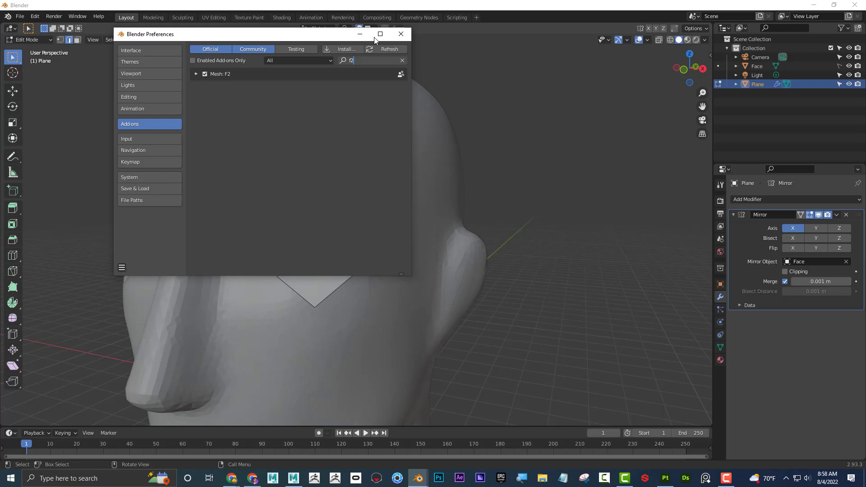
{"action": "left_click", "coordinate": [401, 33]}
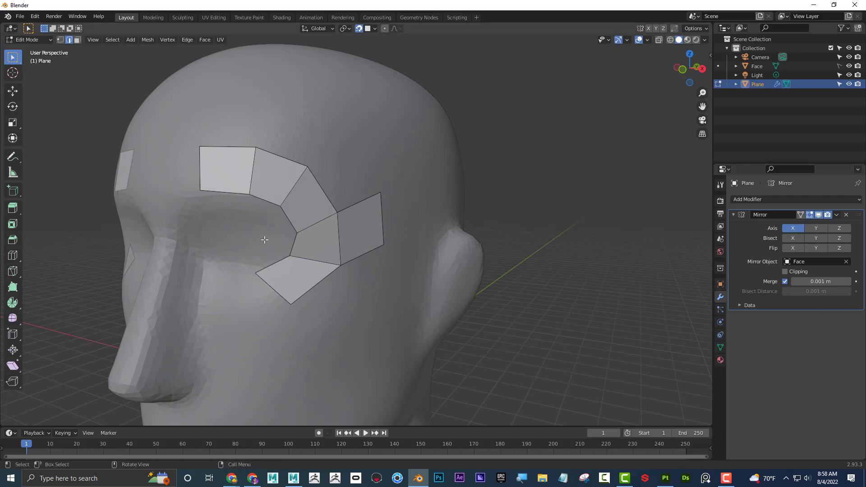
{"action": "mouse_move", "coordinate": [291, 225]}
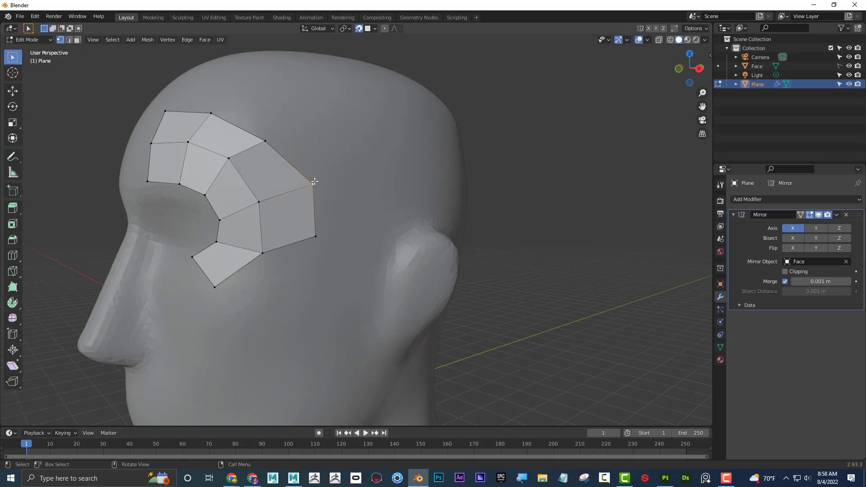
Add a row of quads up the forehead above the eye and move vertices to fit the brow
{"action": "key", "text": "g"}
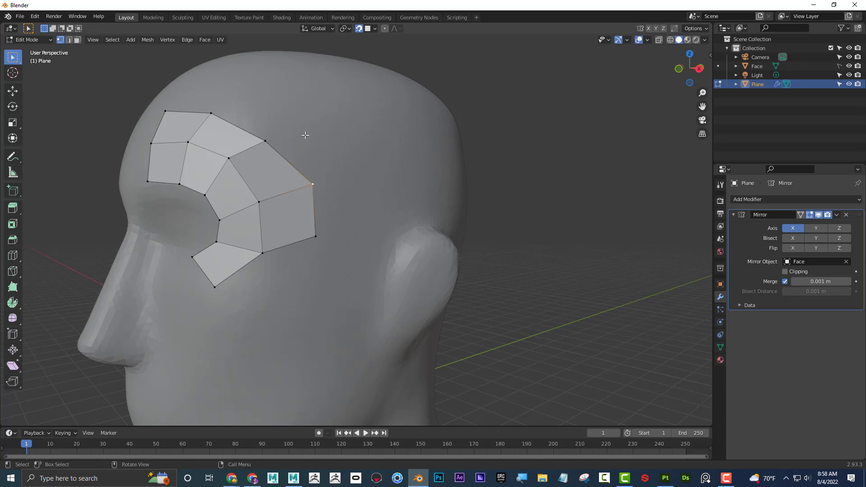
{"action": "key", "text": "Tab"}
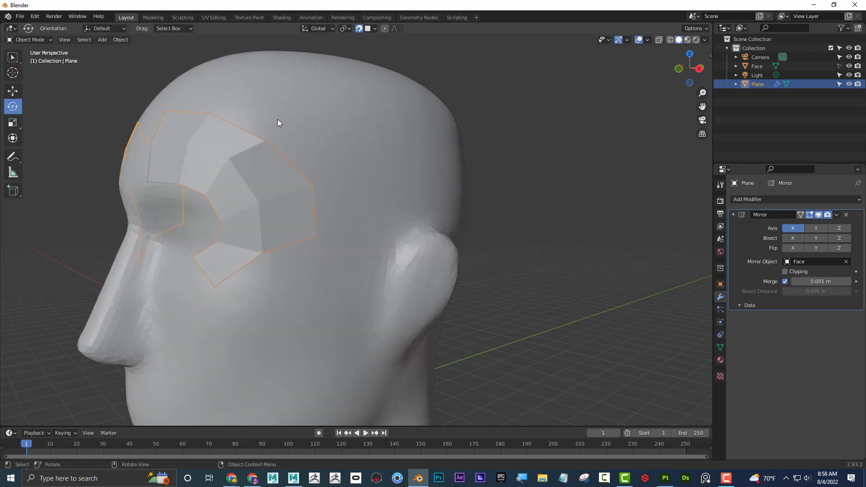
{"action": "key", "text": "Tab"}
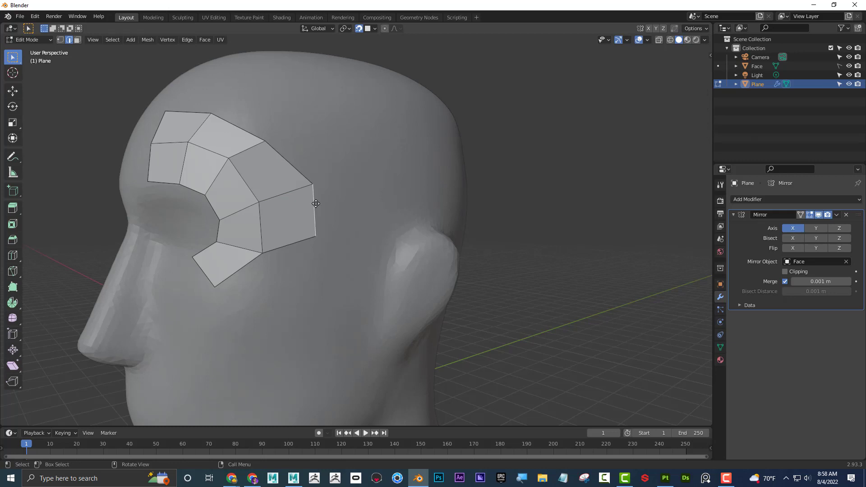
{"action": "left_click_drag", "start_coordinate": [315, 203], "coordinate": [366, 191]}
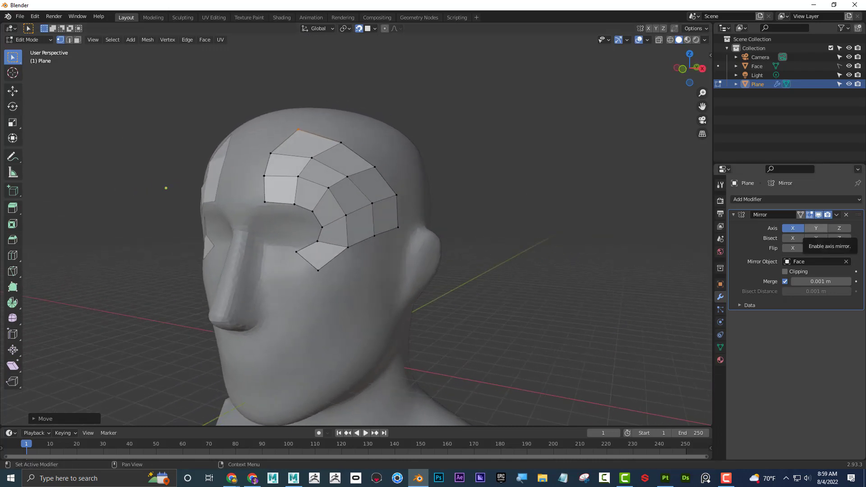
{"action": "mouse_move", "coordinate": [474, 226]}
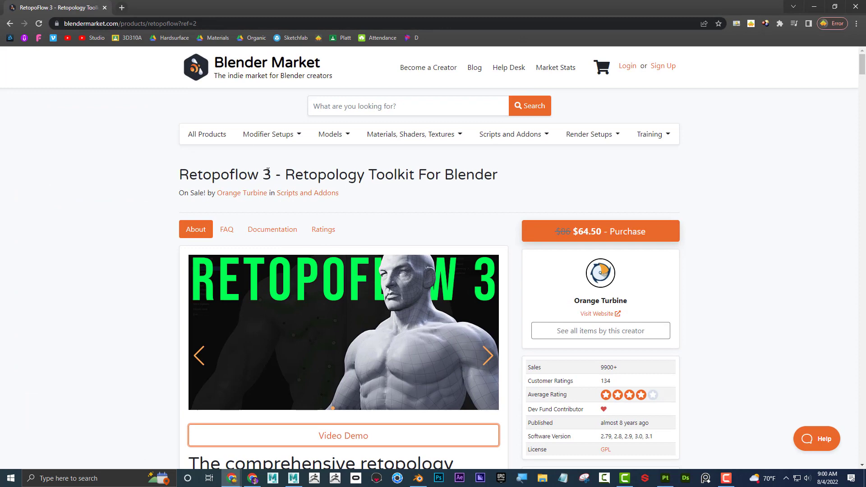
Scroll the RetopoFlow 3 page down through the Contours, PolyStrips, Strokes, PolyPen and Knife overviews
{"action": "scroll", "scroll_direction": "down", "scroll_amount": 3}
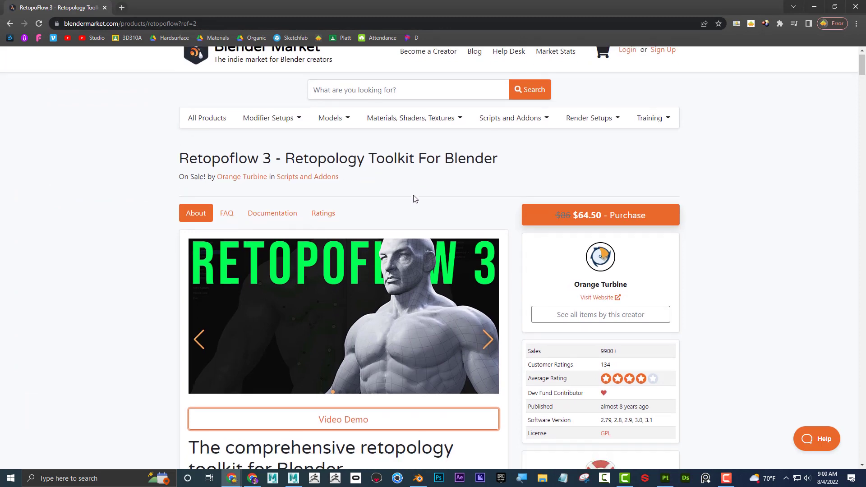
{"action": "scroll", "scroll_direction": "down", "scroll_amount": 3}
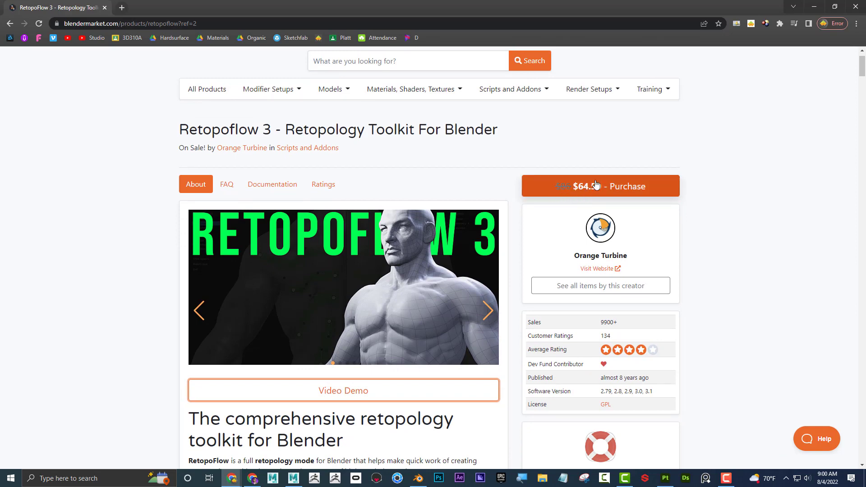
{"action": "scroll", "scroll_direction": "down", "scroll_amount": 3}
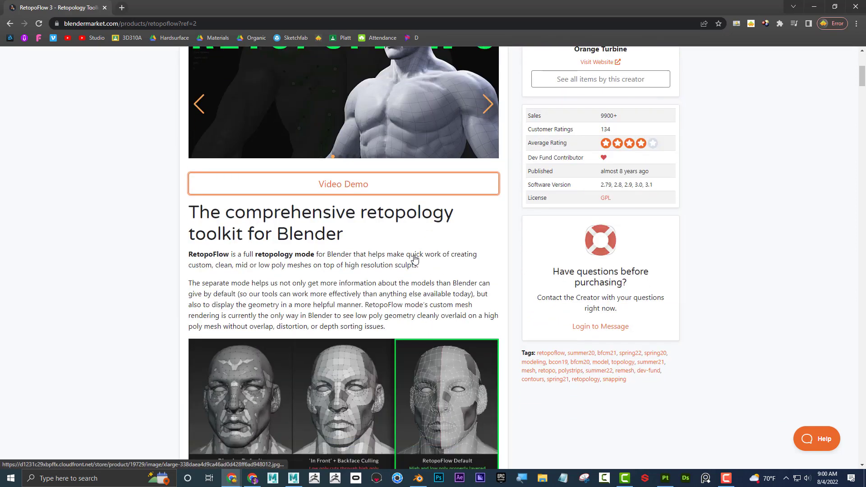
{"action": "scroll", "scroll_direction": "down", "scroll_amount": 3}
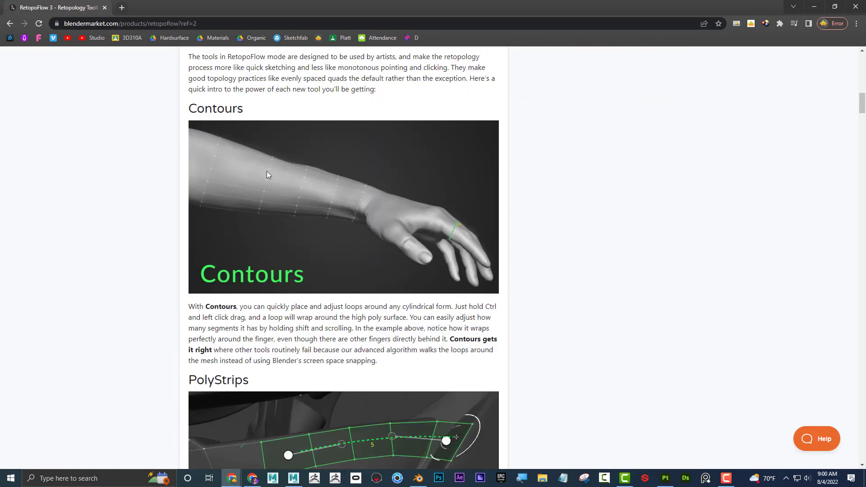
{"action": "scroll", "scroll_direction": "down", "scroll_amount": 3}
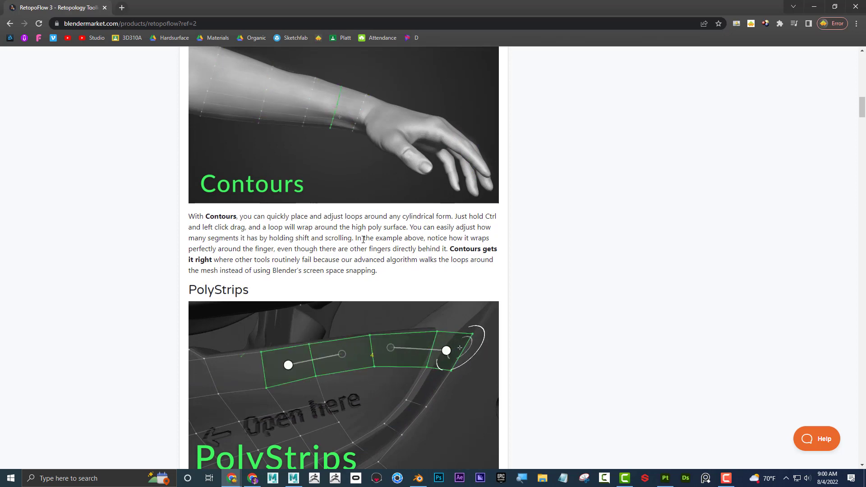
{"action": "scroll", "scroll_direction": "down", "scroll_amount": 3}
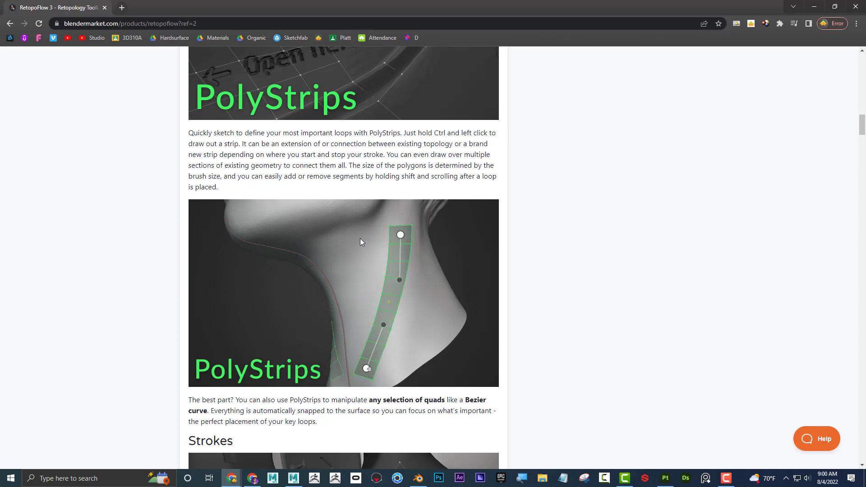
{"action": "scroll", "scroll_direction": "down", "scroll_amount": 3}
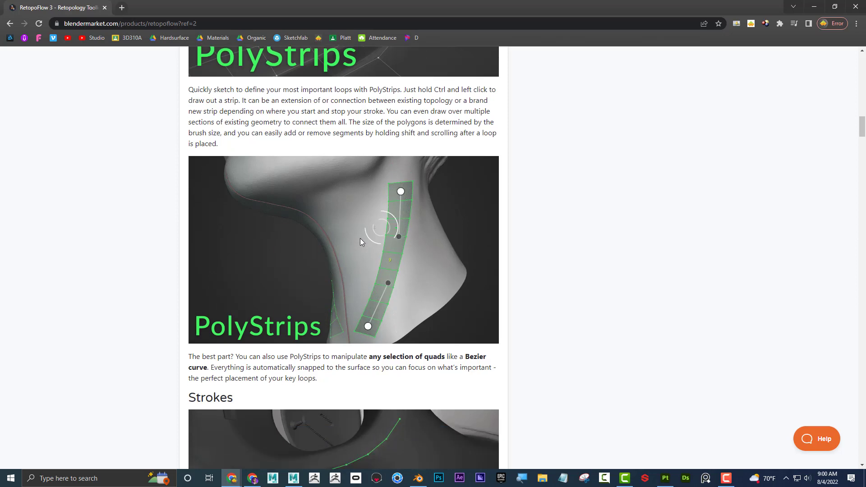
{"action": "scroll", "scroll_direction": "down", "scroll_amount": 3}
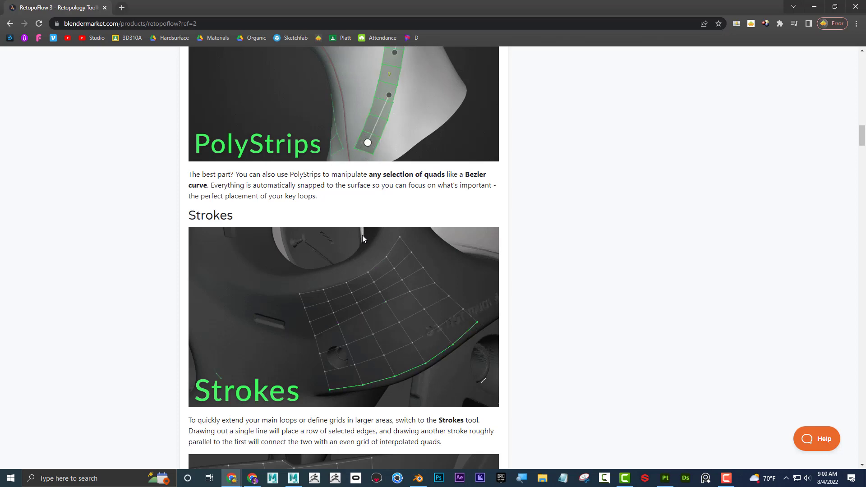
{"action": "scroll", "scroll_direction": "down", "scroll_amount": 3}
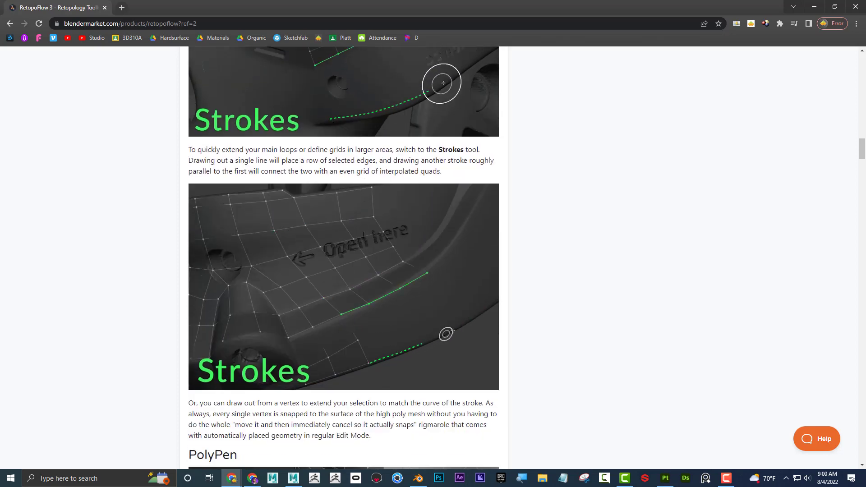
{"action": "scroll", "scroll_direction": "down", "scroll_amount": 3}
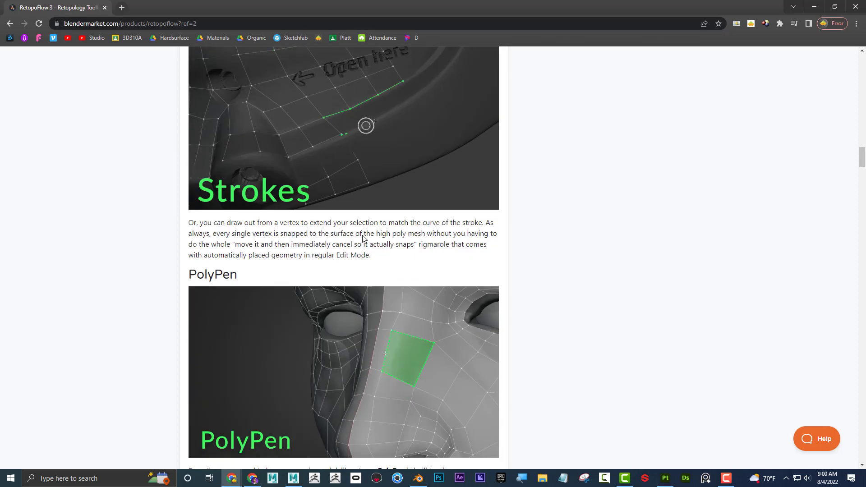
{"action": "scroll", "scroll_direction": "down", "scroll_amount": 3}
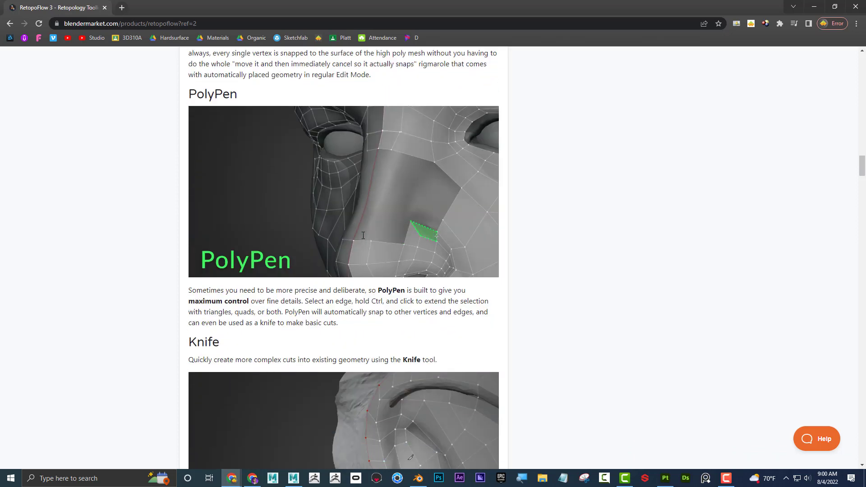